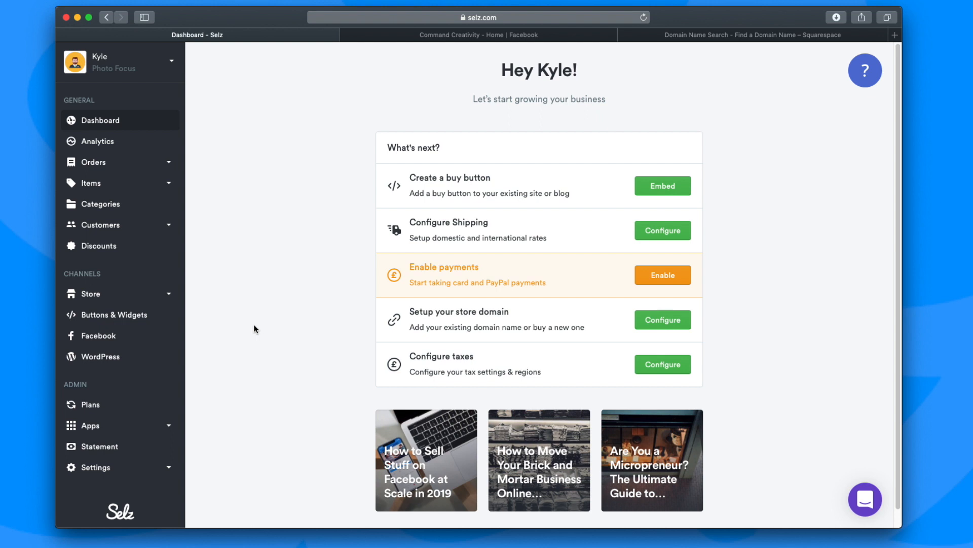
mouse_move(107, 277)
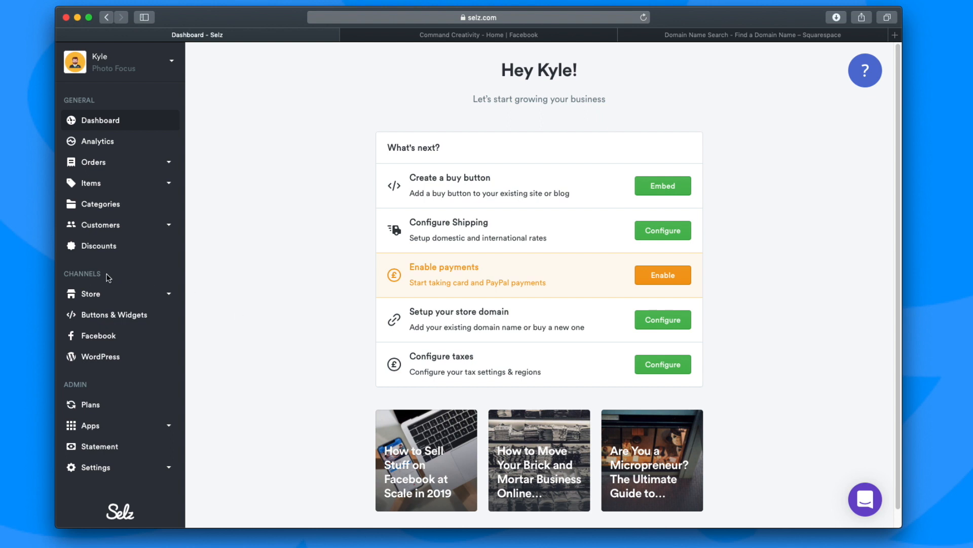
mouse_move(129, 335)
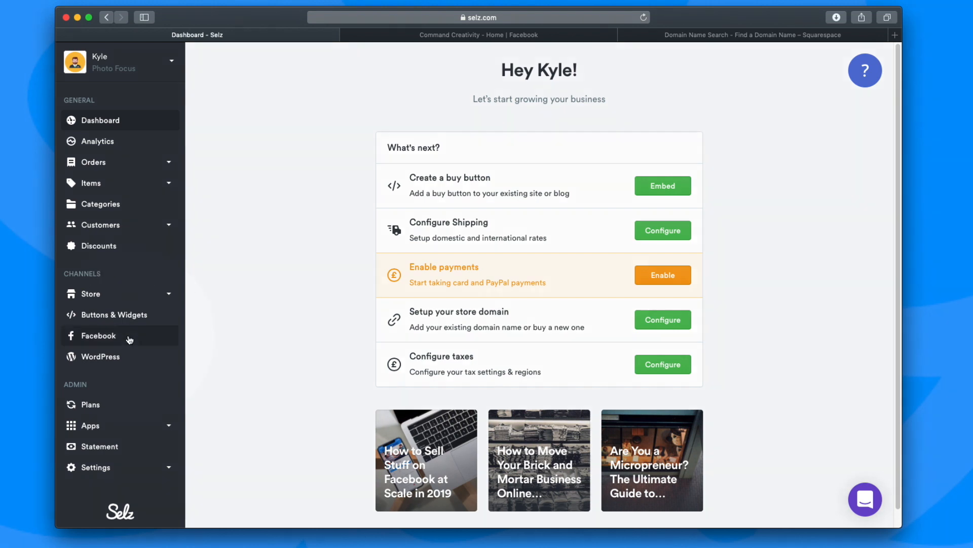
Select Facebook under Channels in the Selz sidebar
click(99, 335)
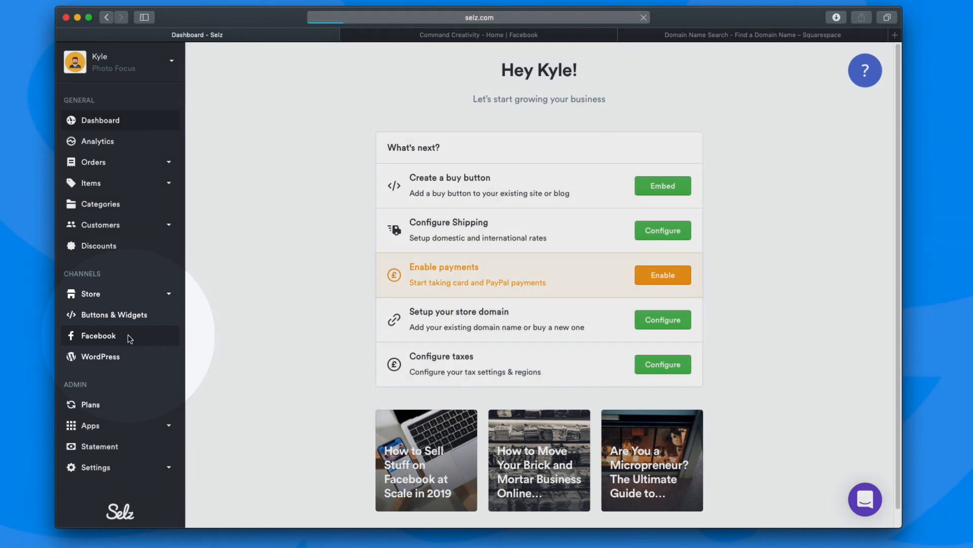
Load the Start selling on Facebook page and choose Connect to launch Facebook login
click(97, 335)
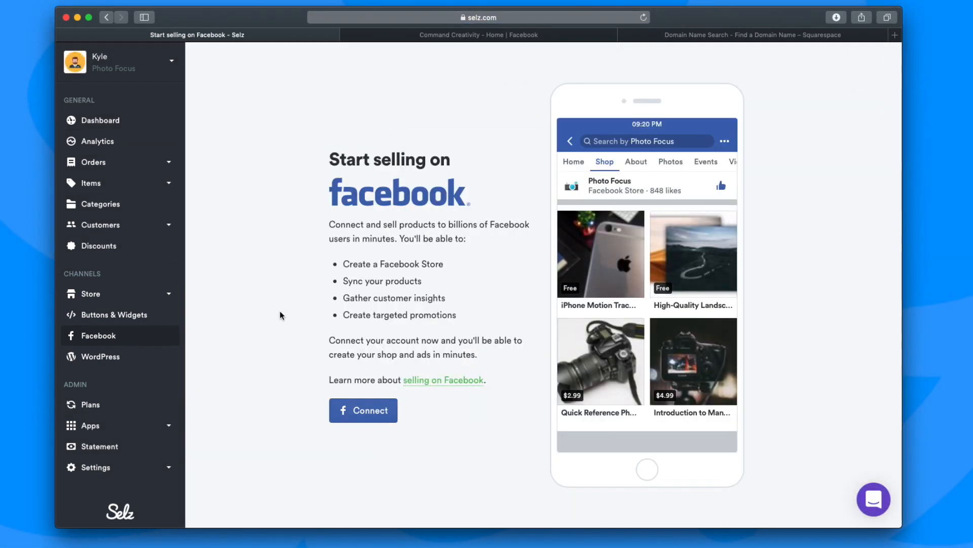
mouse_move(286, 321)
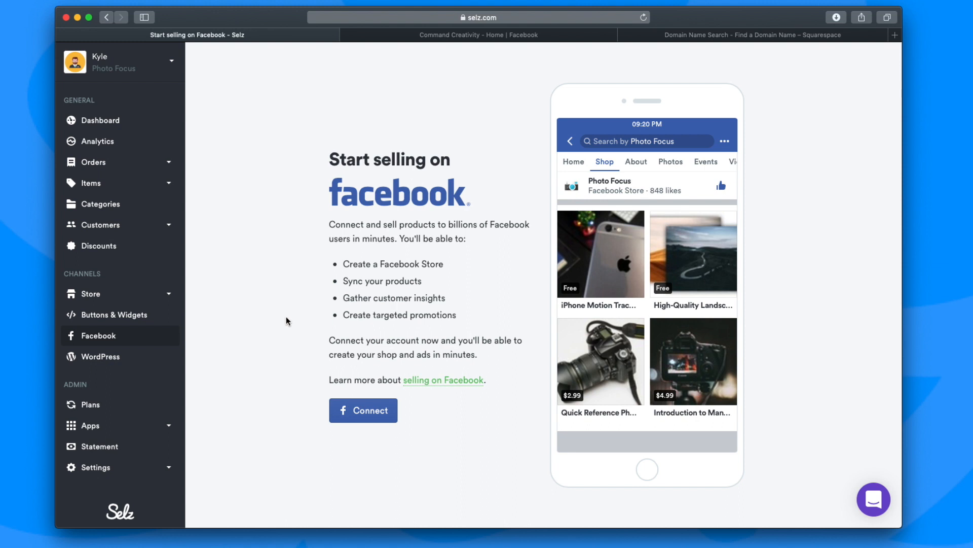
click(363, 409)
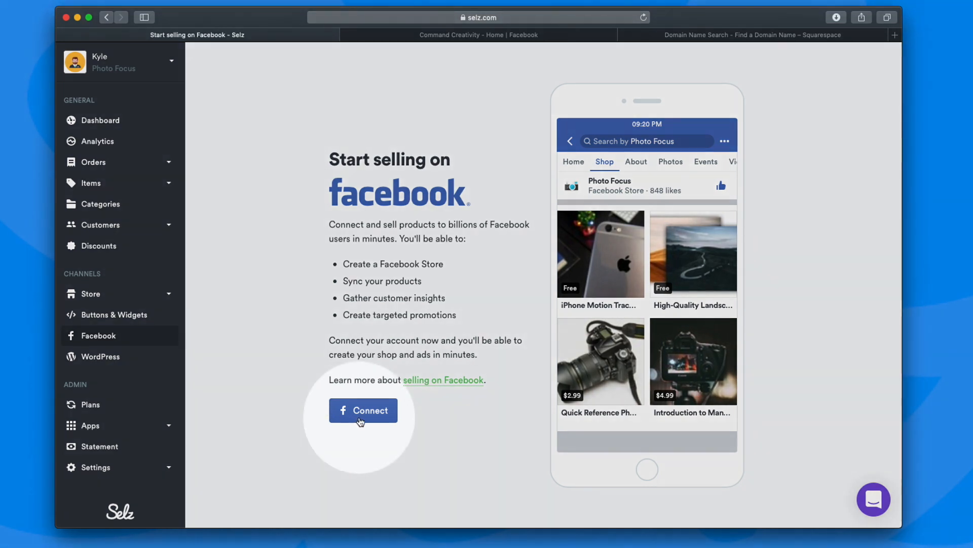
click(363, 410)
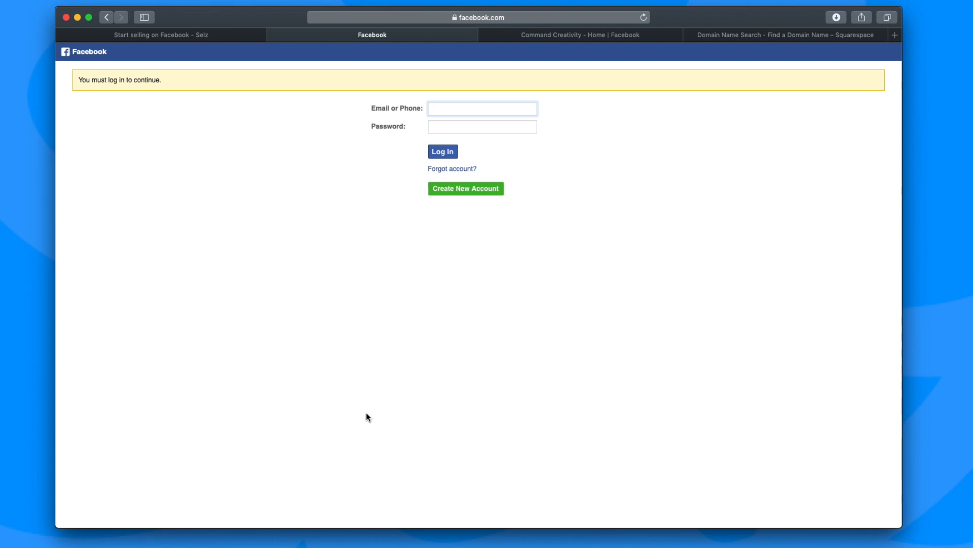
mouse_move(274, 35)
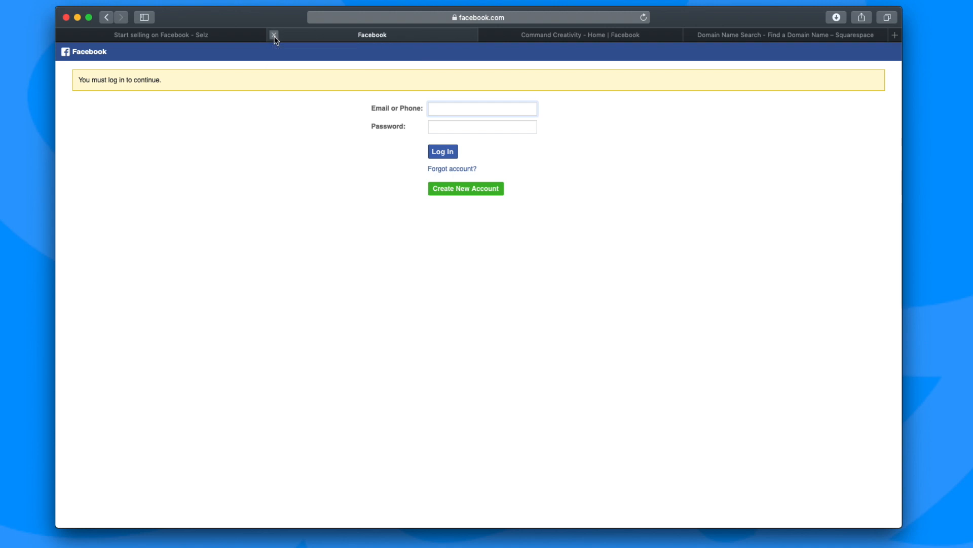
Close the Facebook login tab to return to the Selz tab
click(274, 34)
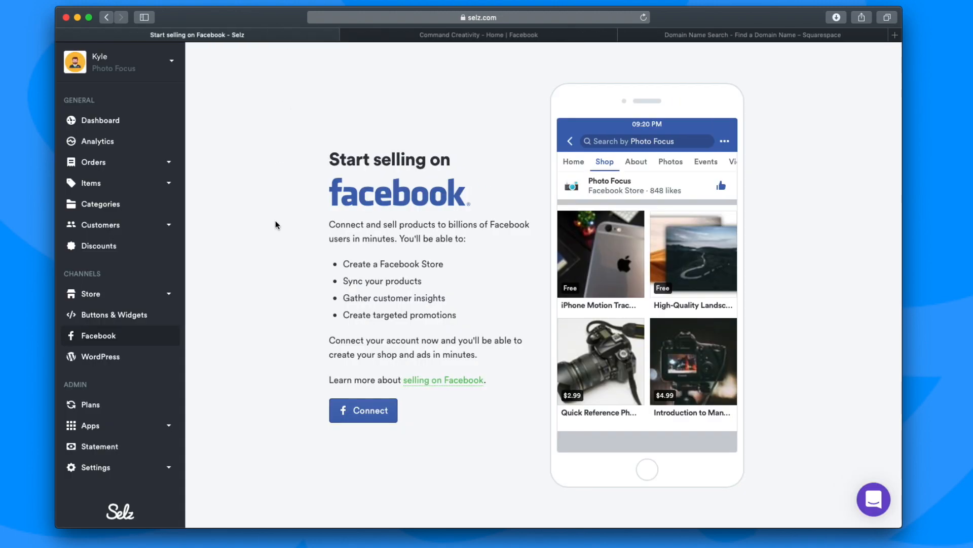
mouse_move(542, 285)
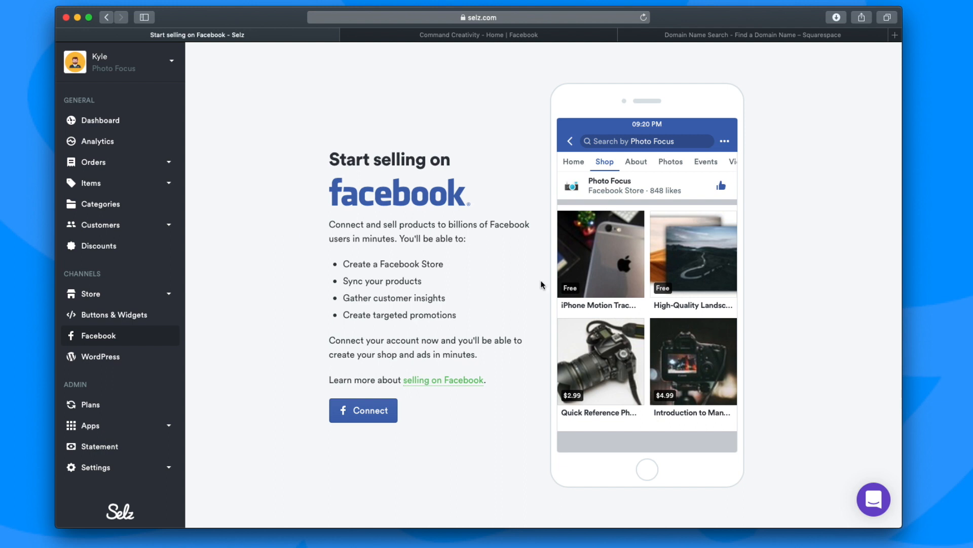
mouse_move(874, 499)
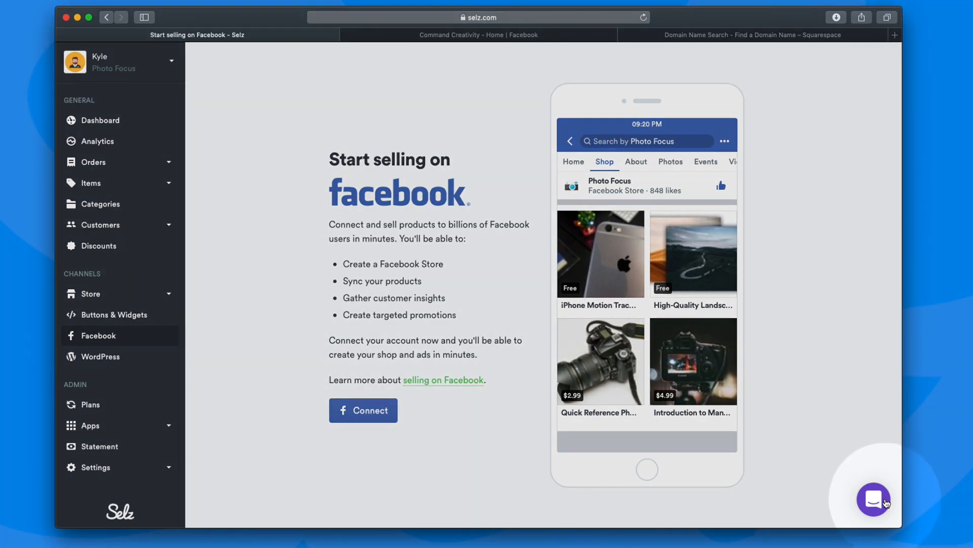
mouse_move(861, 468)
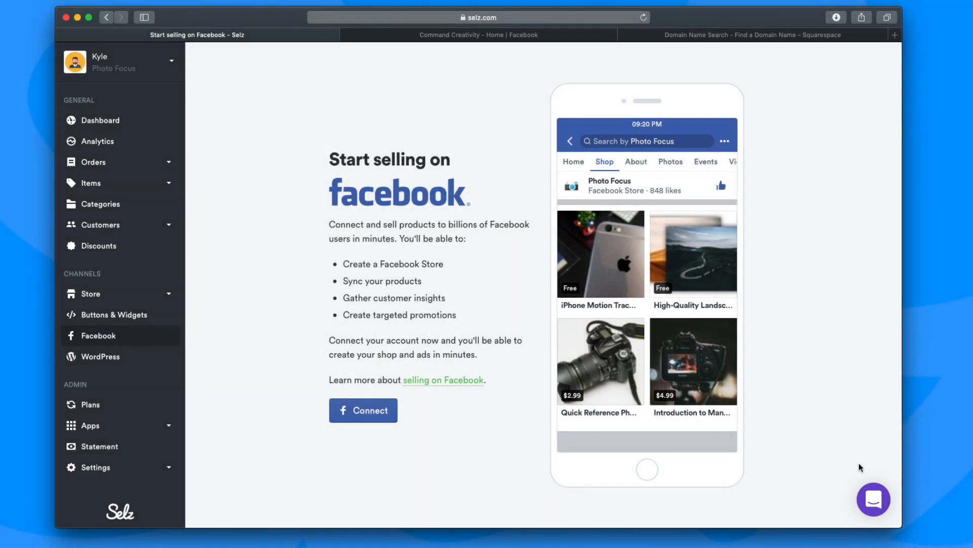
mouse_move(498, 288)
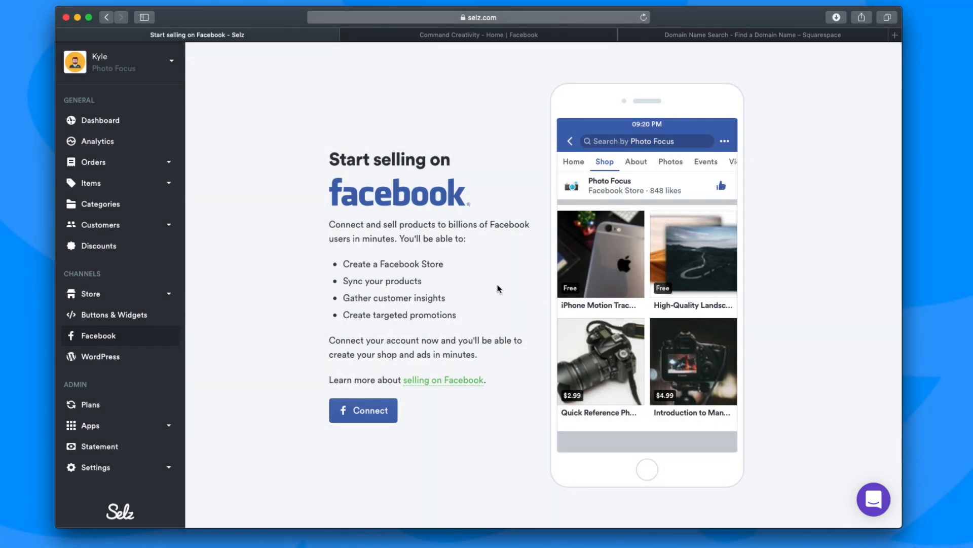
mouse_move(329, 163)
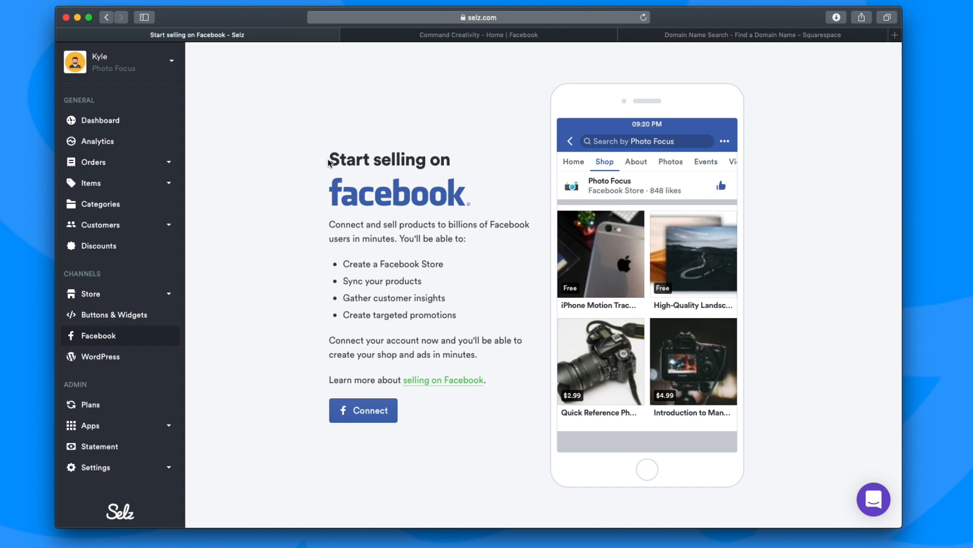
mouse_move(355, 141)
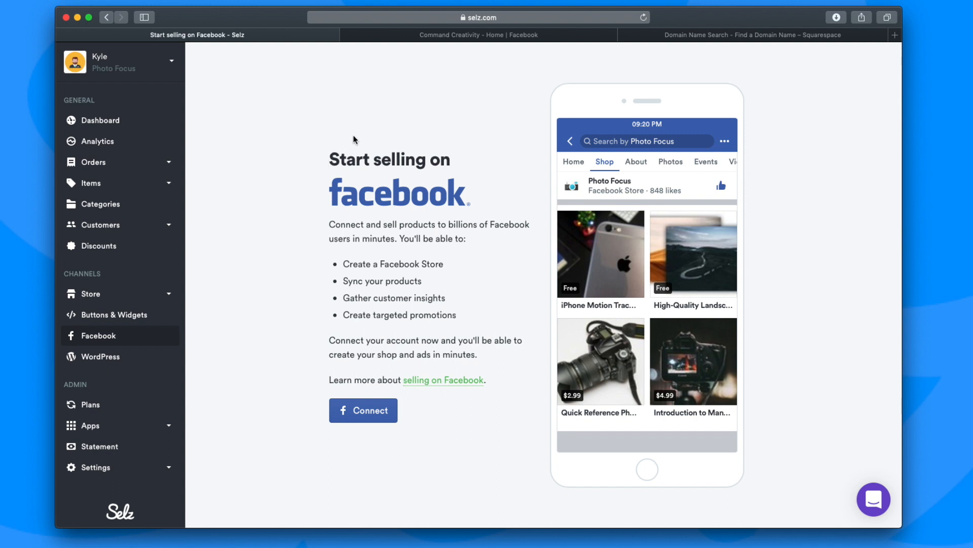
mouse_move(411, 124)
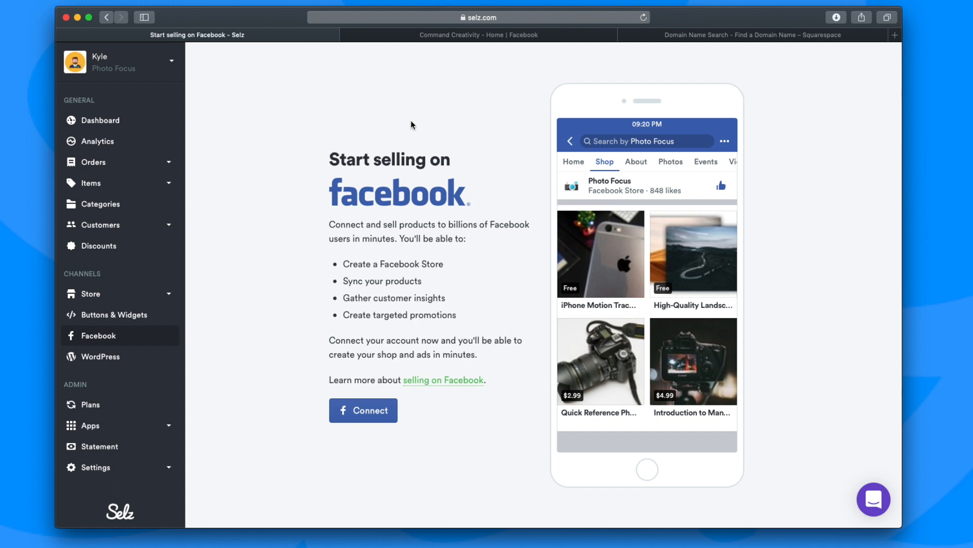
mouse_move(409, 69)
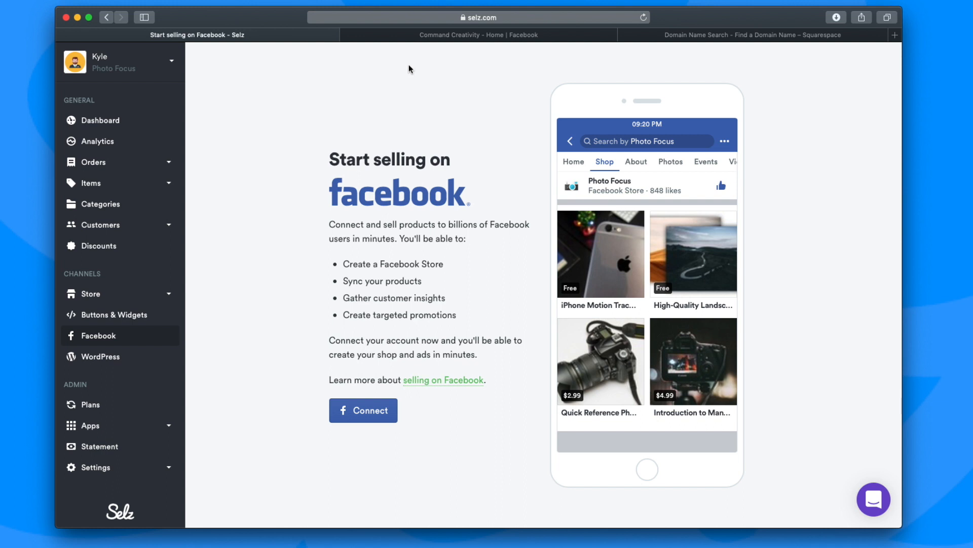
mouse_move(412, 37)
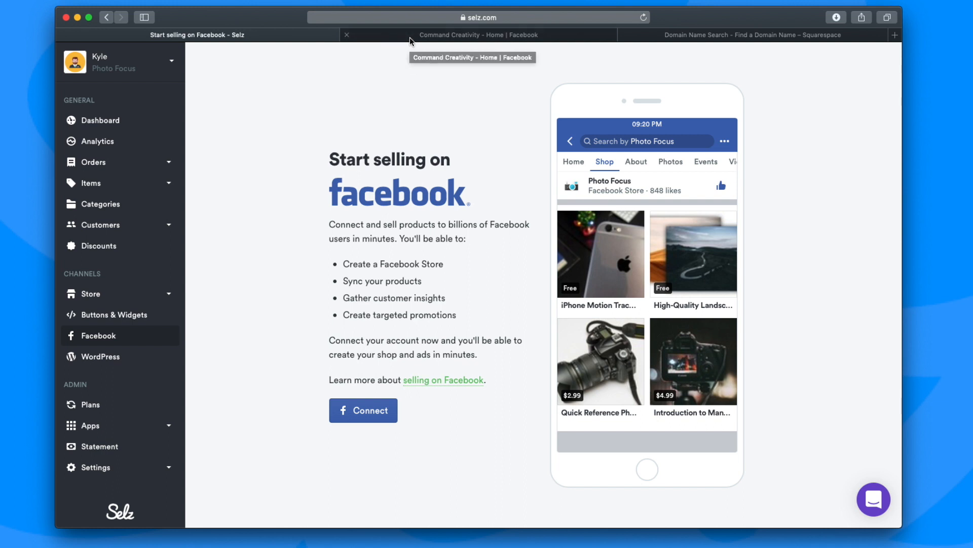
Open Command Creativity's Facebook Shop, dismiss the login prompt, and scroll down to Services
click(478, 35)
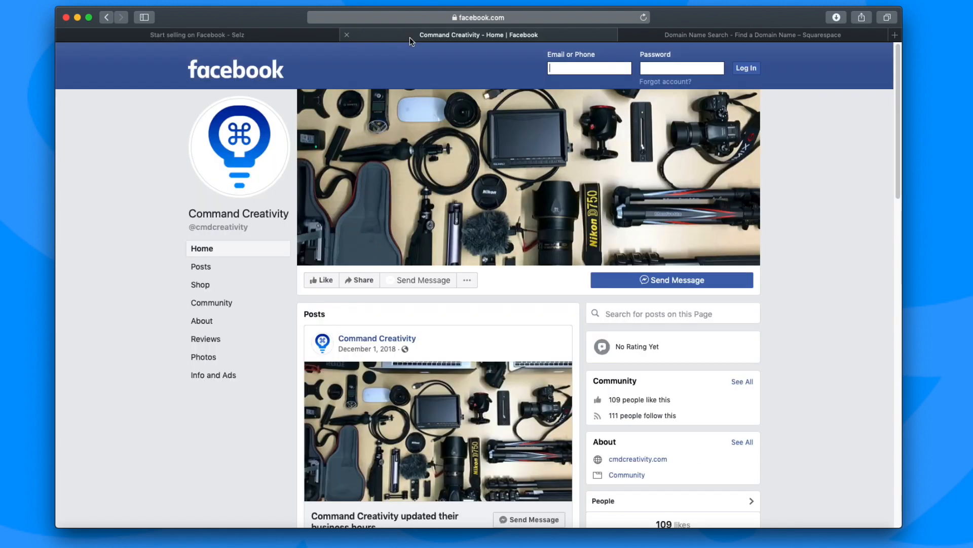
mouse_move(286, 280)
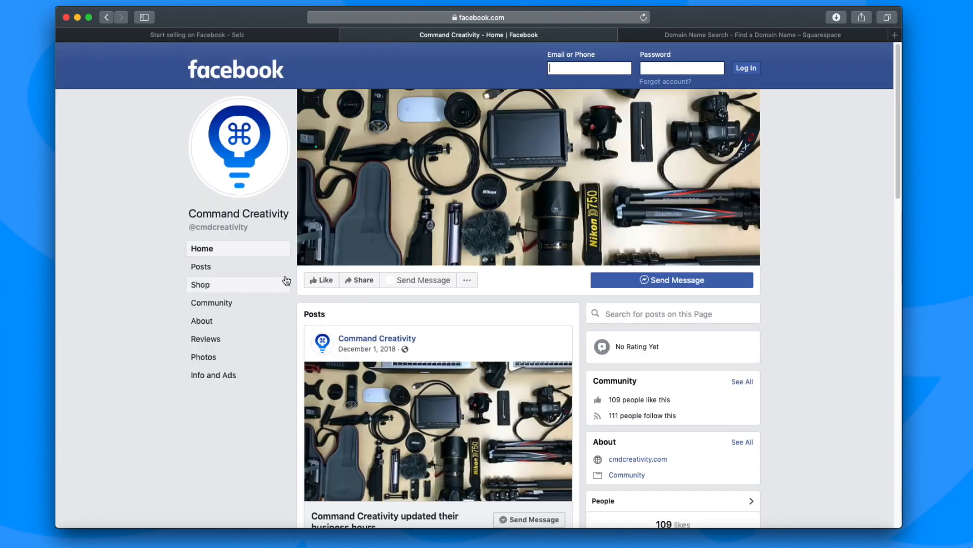
mouse_move(246, 290)
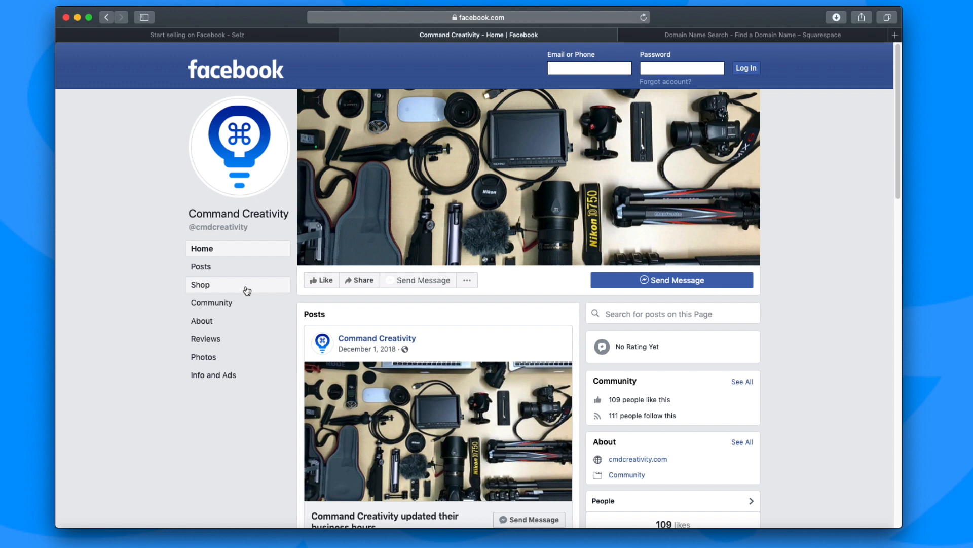
mouse_move(222, 287)
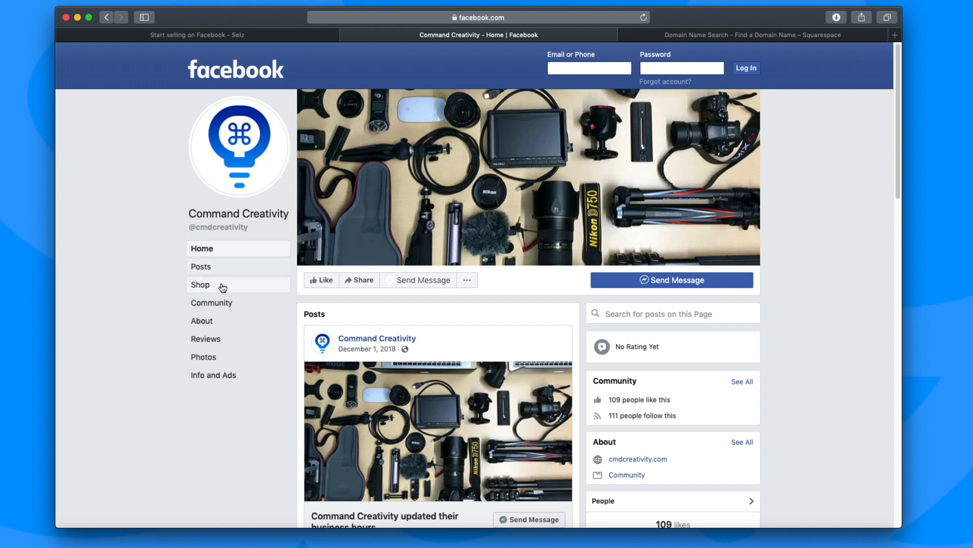
click(200, 285)
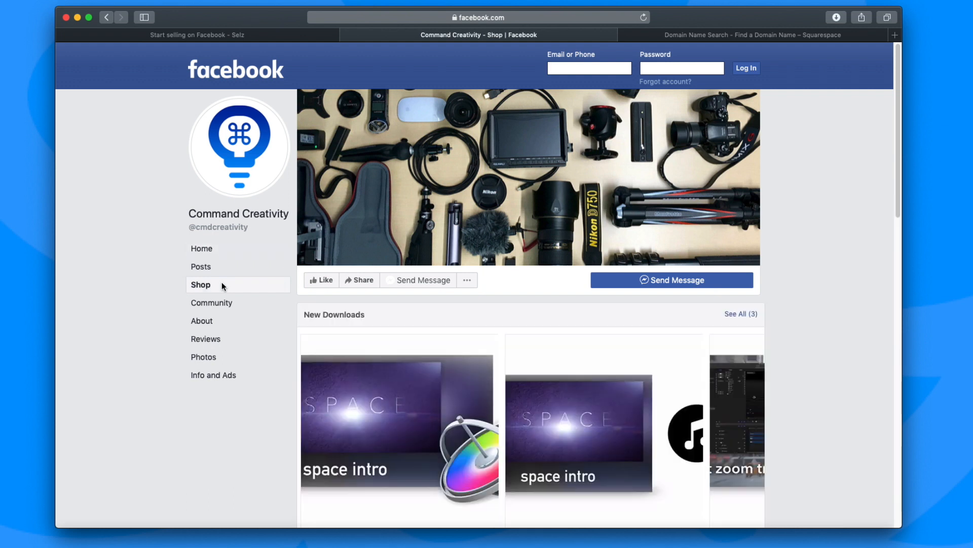
mouse_move(409, 336)
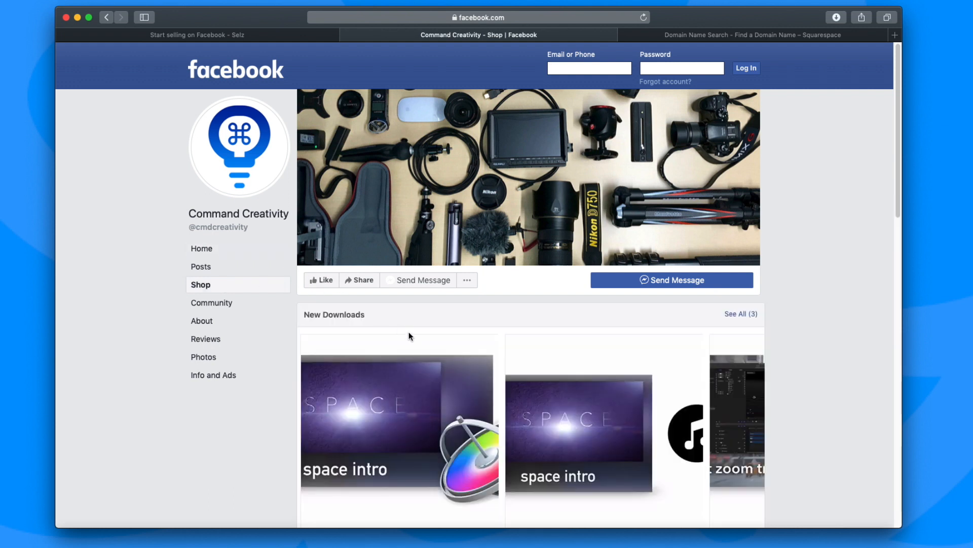
mouse_move(460, 310)
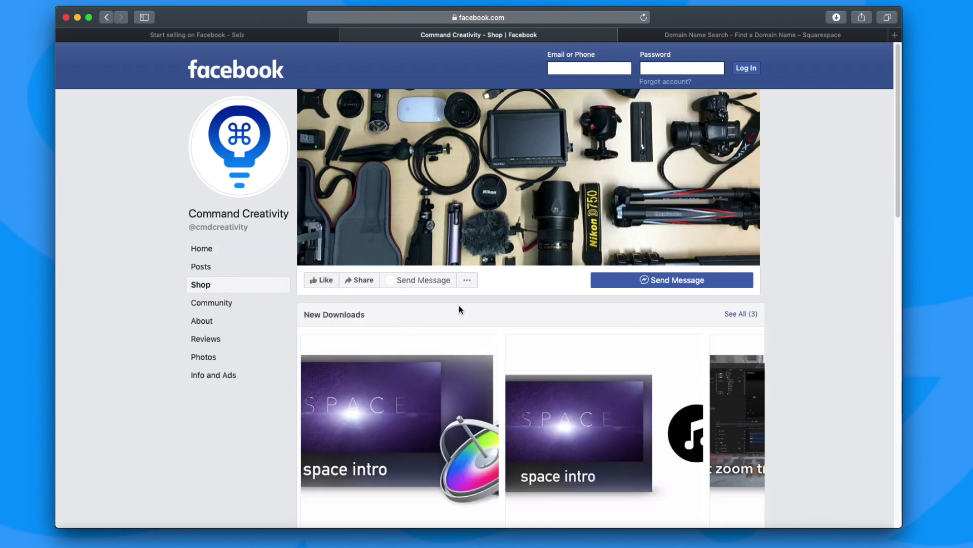
scroll(down, 3)
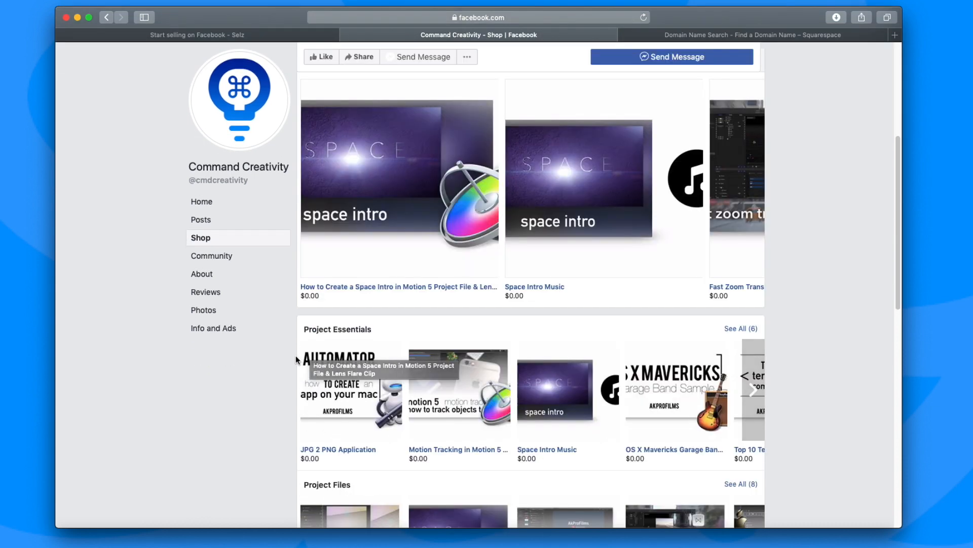
scroll(down, 3)
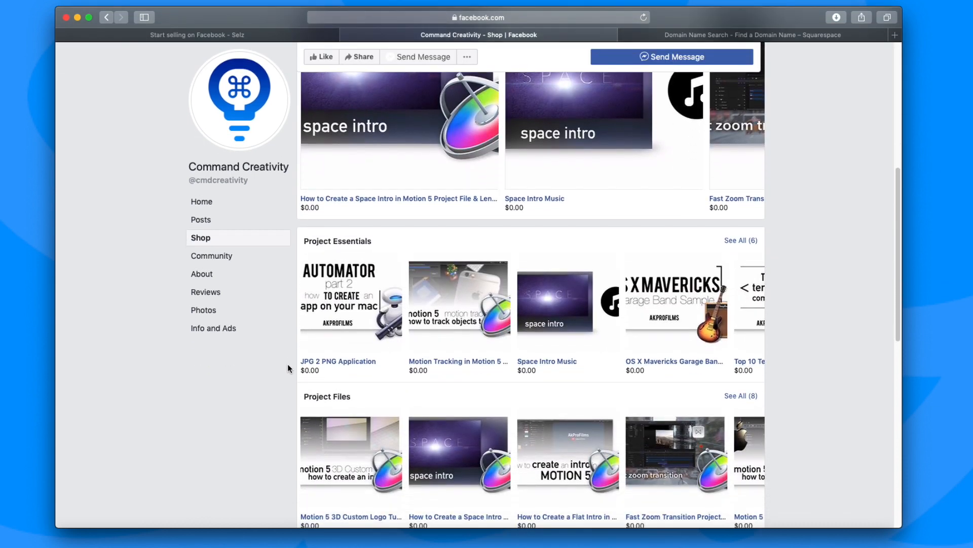
scroll(down, 3)
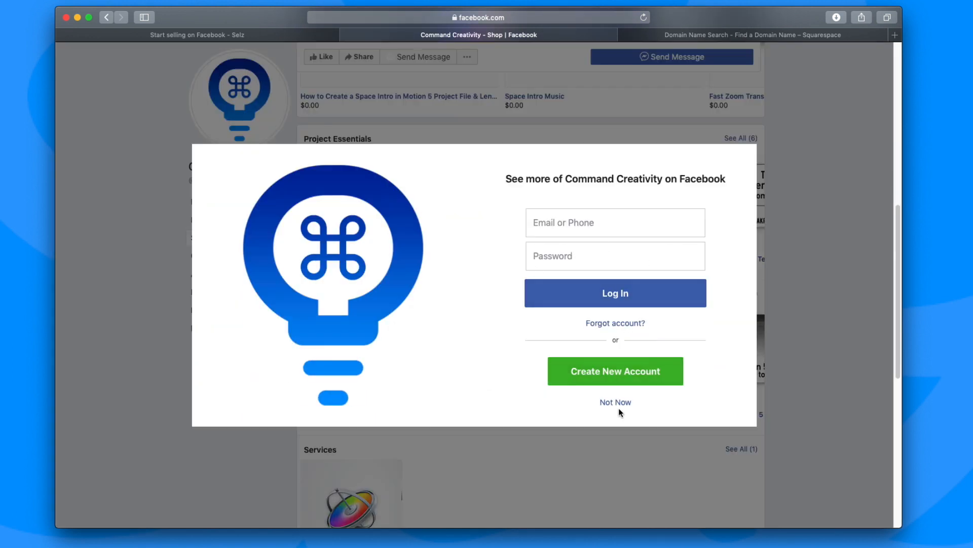
click(615, 401)
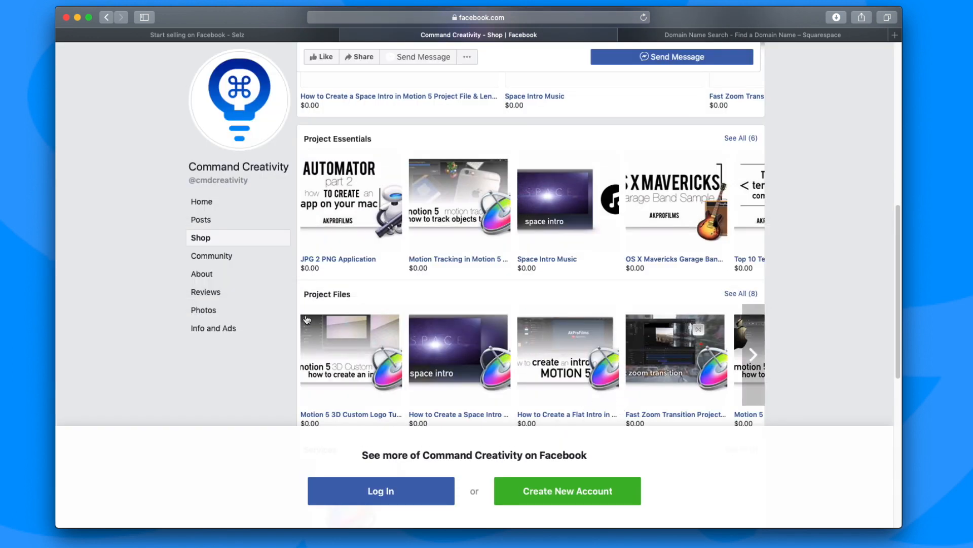
scroll(down, 3)
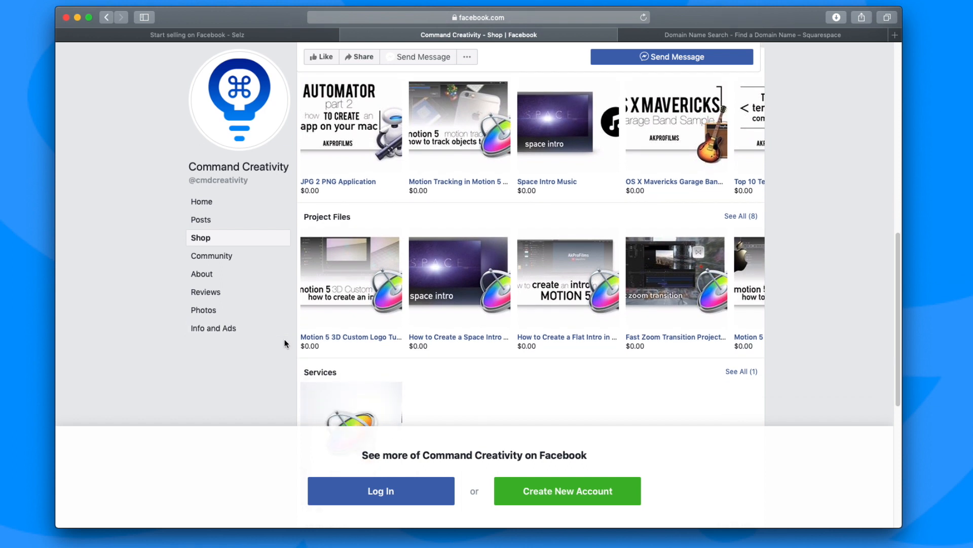
scroll(down, 3)
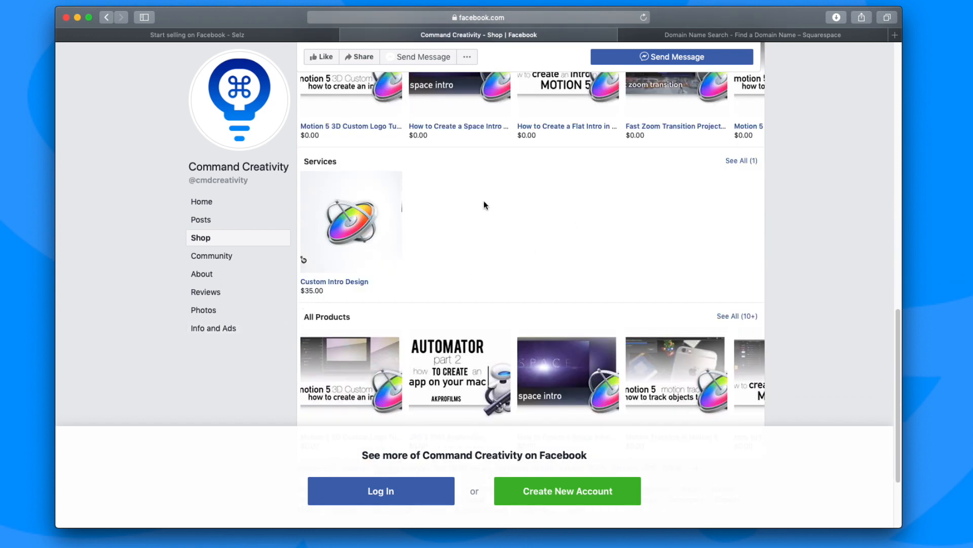
mouse_move(334, 285)
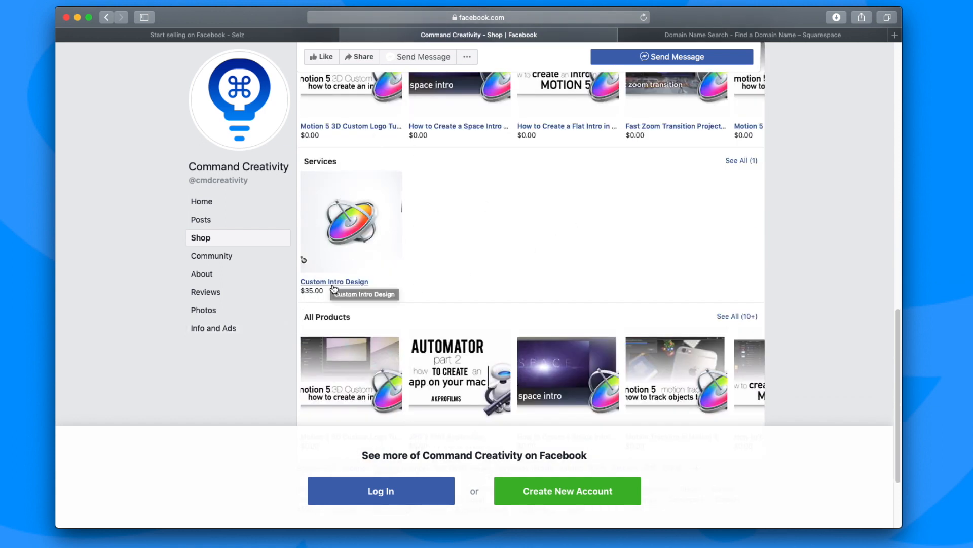
mouse_move(366, 286)
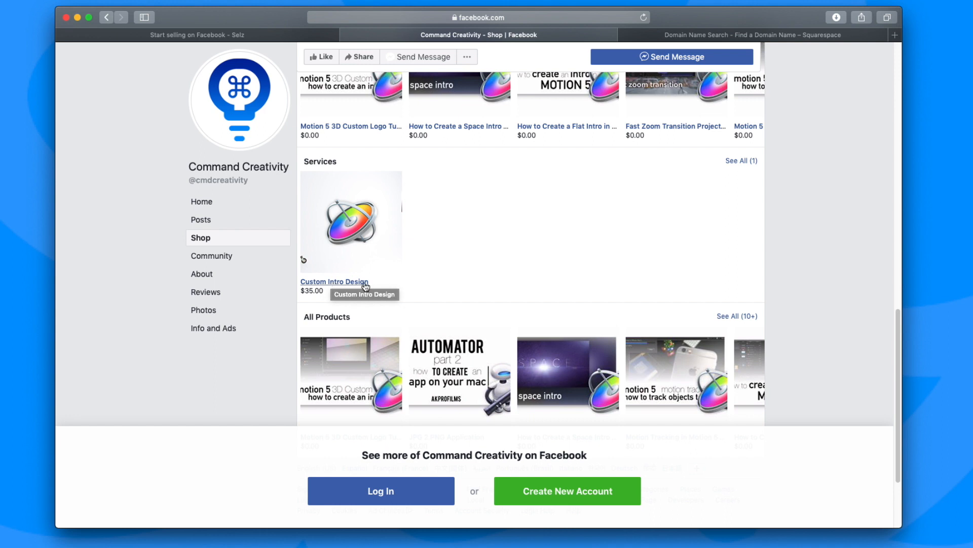
Open the Custom Intro Design service ($35.00) and expand its full product details
click(334, 282)
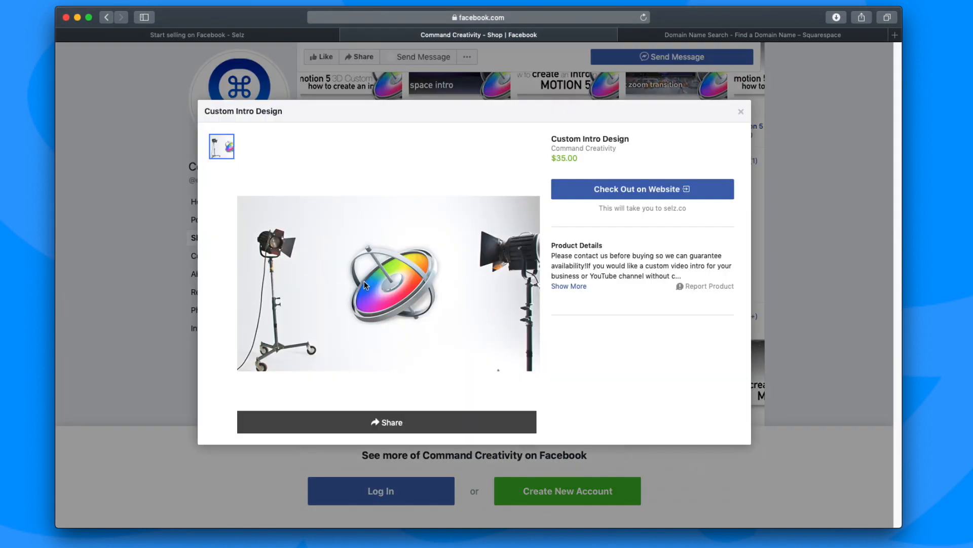
mouse_move(599, 321)
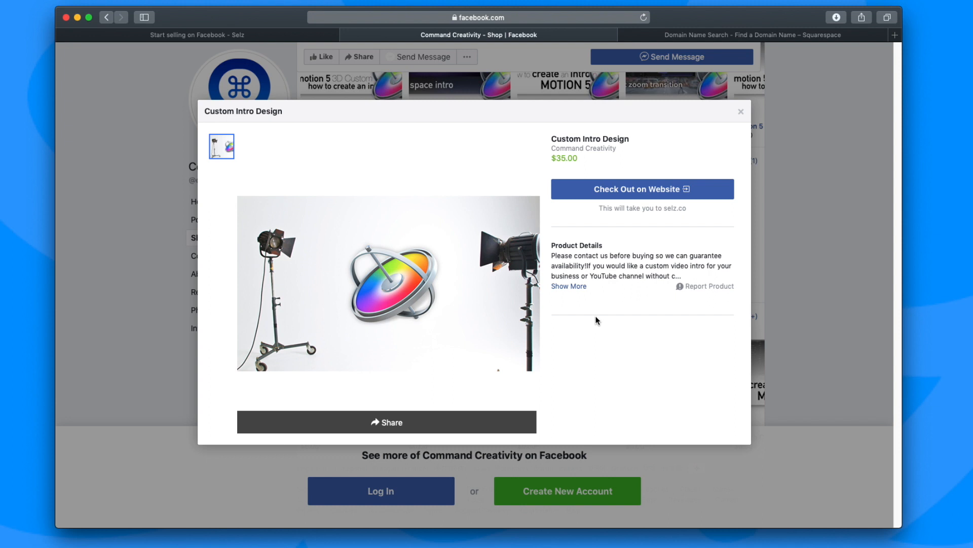
mouse_move(573, 280)
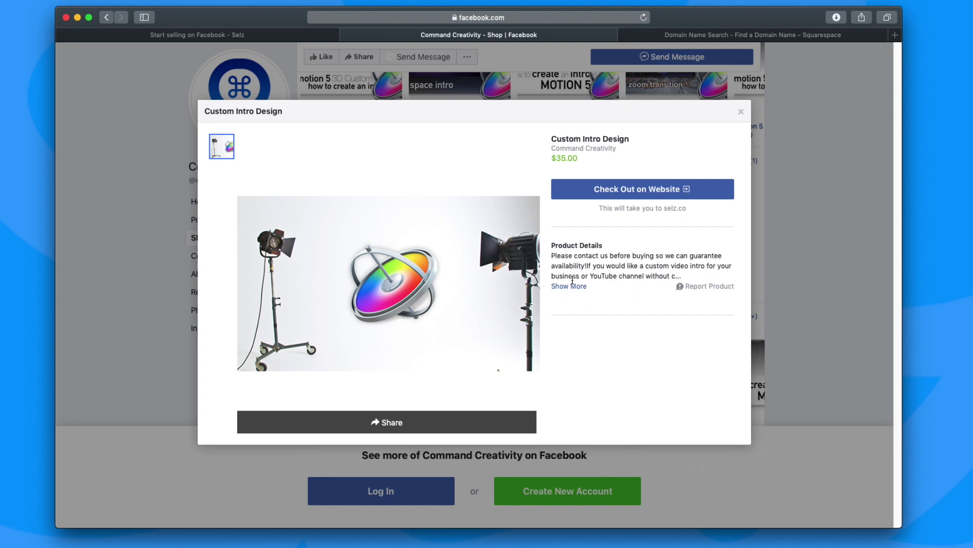
click(568, 286)
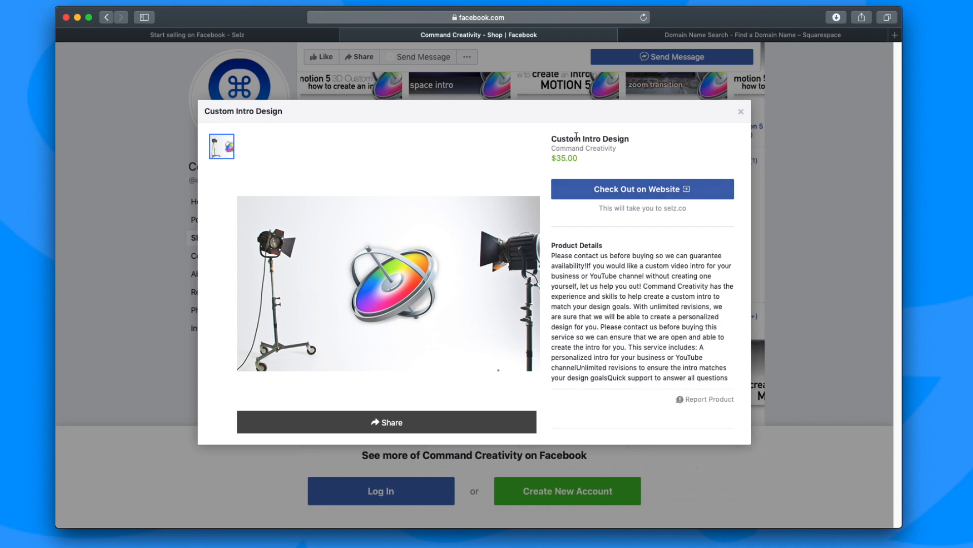
mouse_move(577, 193)
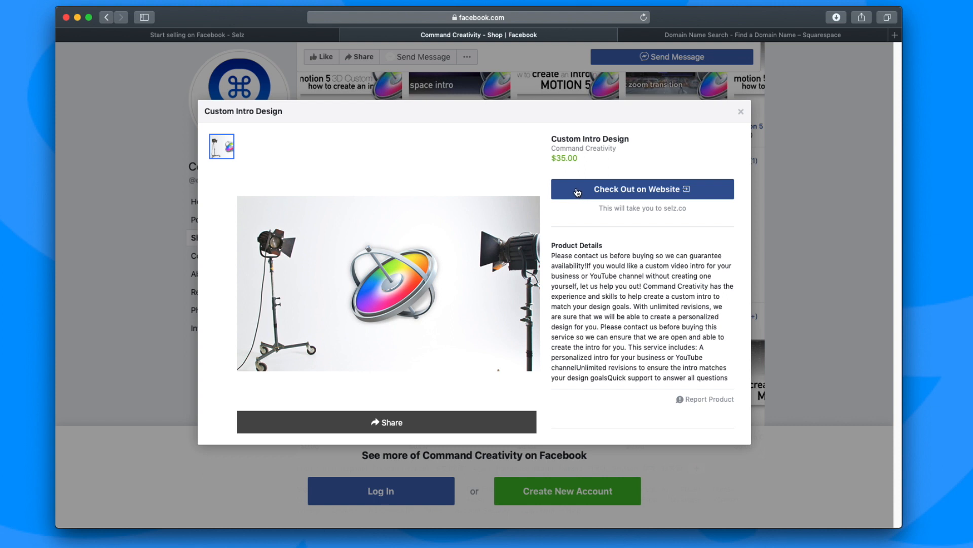
Check out Custom Intro Design on cmdcreativity.com, then return to Selz's Facebook page
click(641, 188)
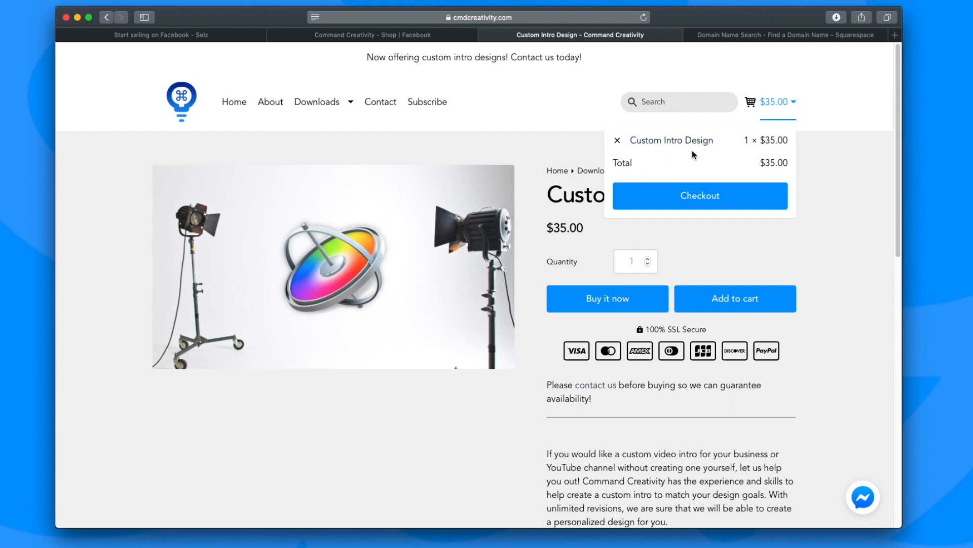
mouse_move(697, 160)
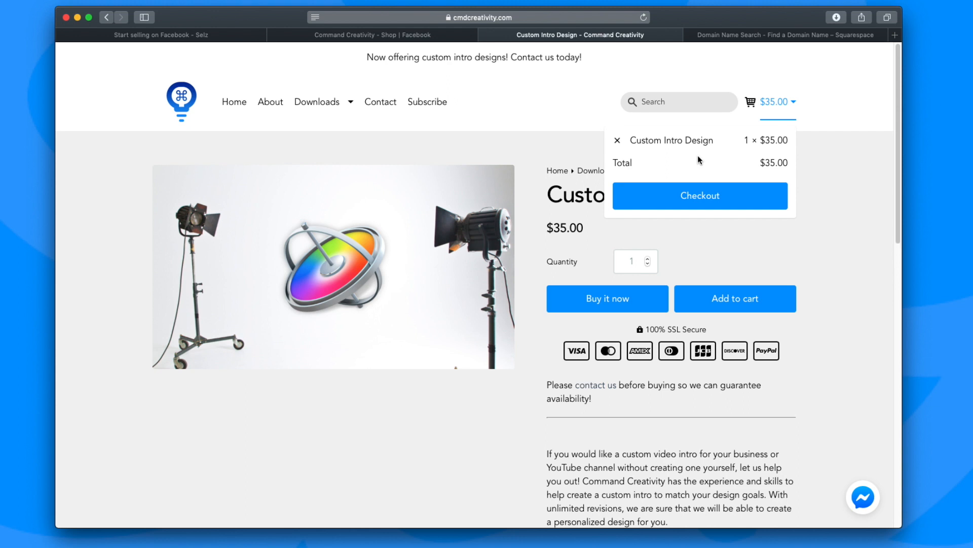
mouse_move(670, 140)
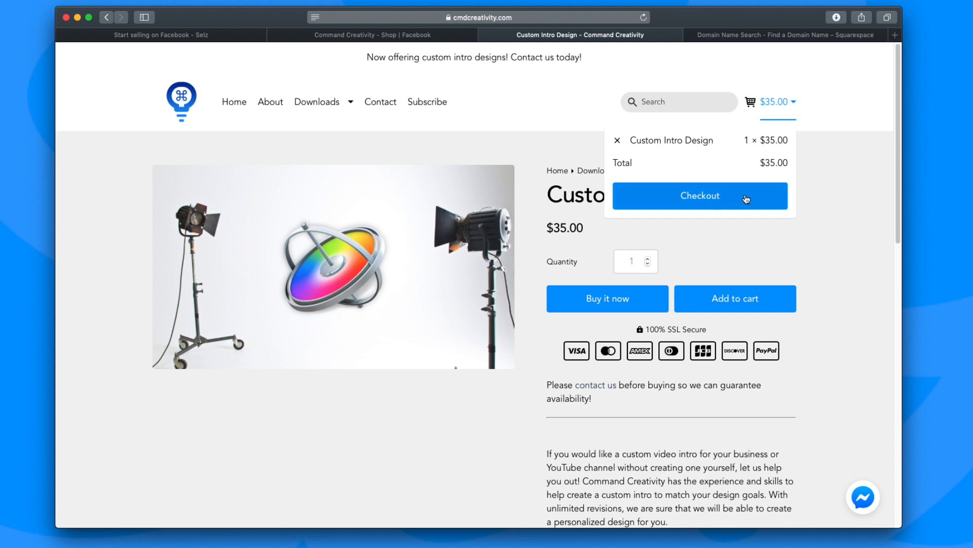
mouse_move(496, 81)
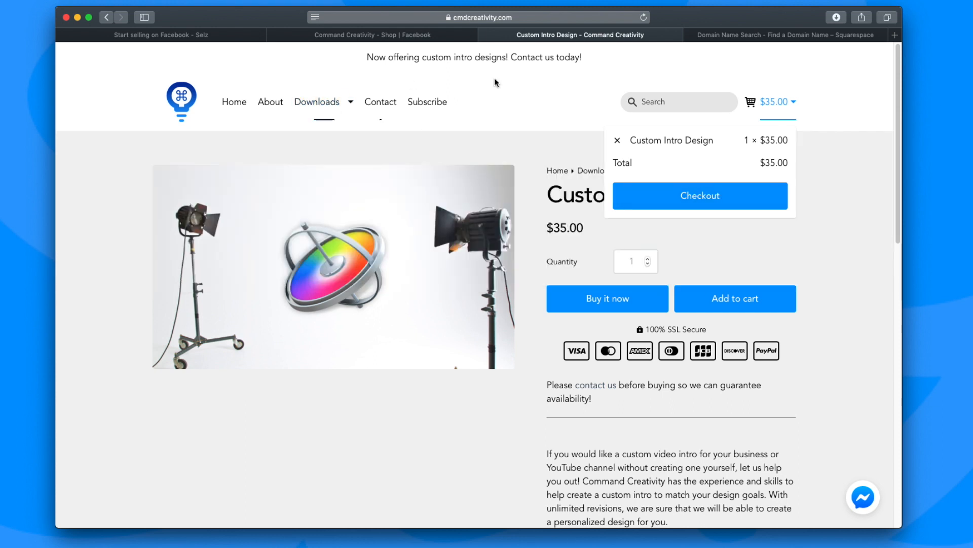
mouse_move(529, 163)
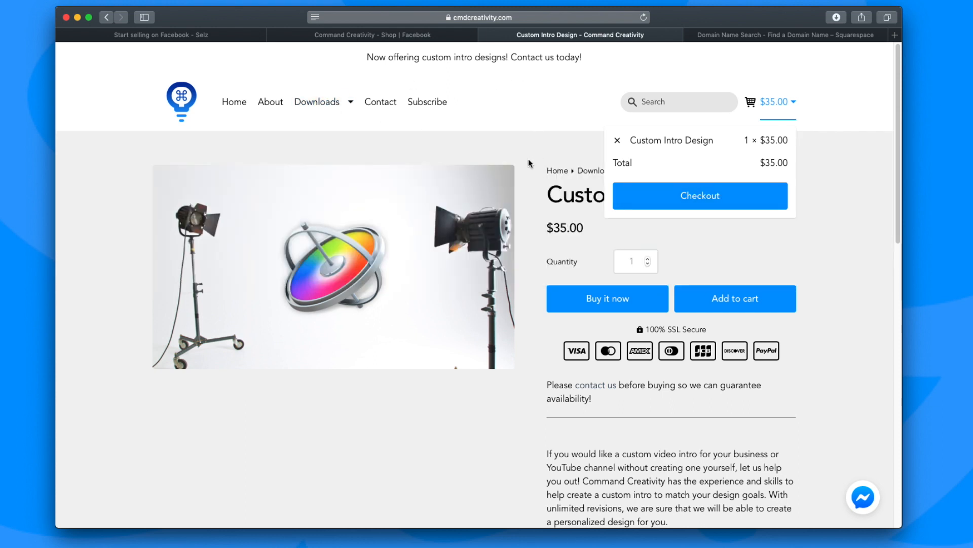
mouse_move(266, 65)
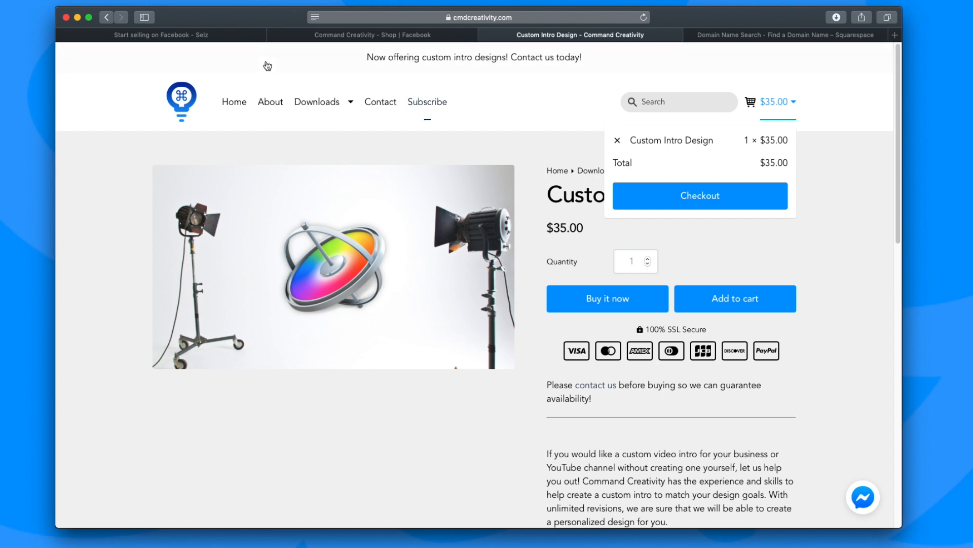
click(160, 35)
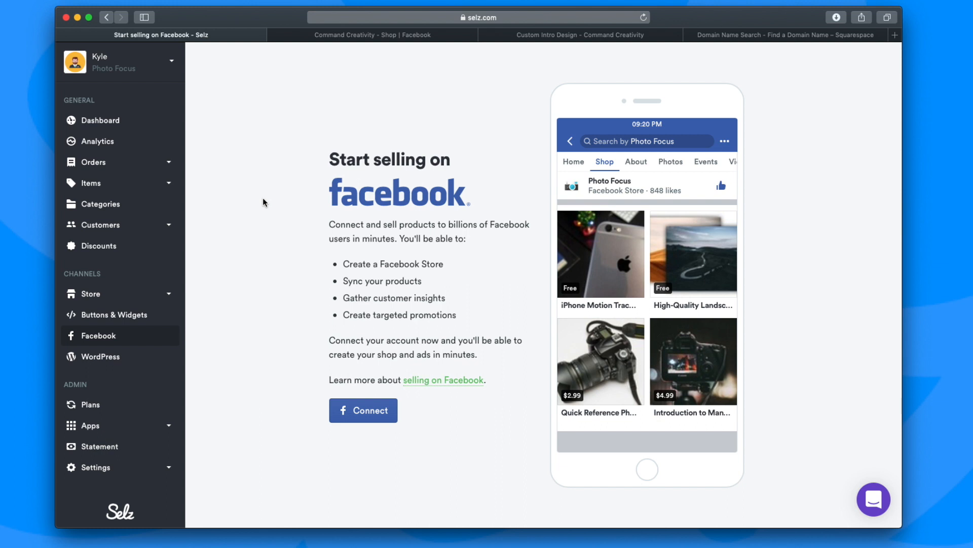
mouse_move(235, 236)
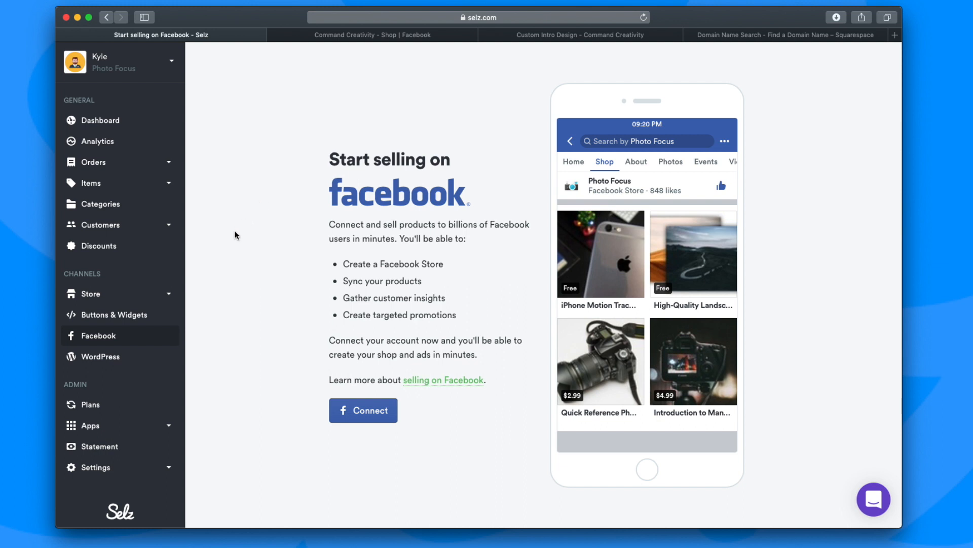
mouse_move(129, 293)
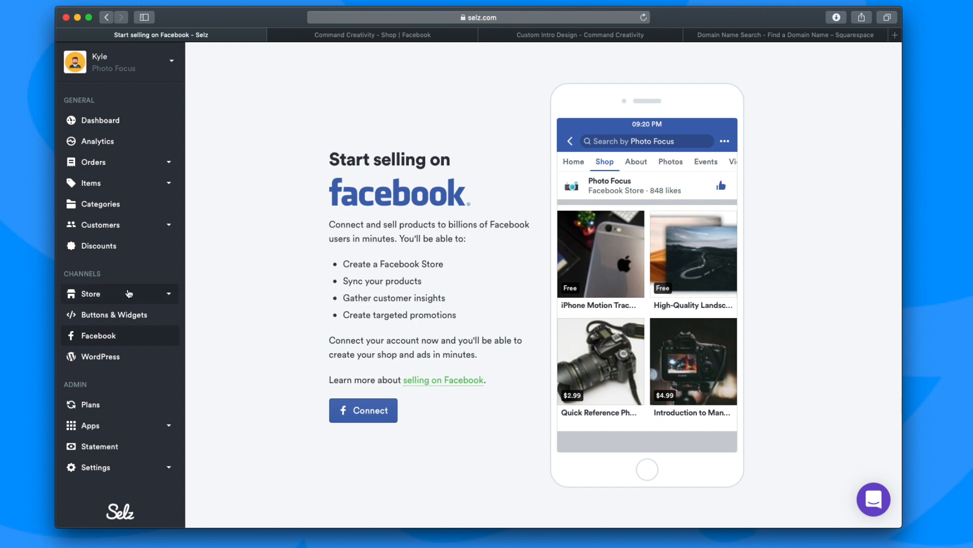
Open the Domain tab in Store Settings, choose Manage, and select Free Selz domain
click(91, 293)
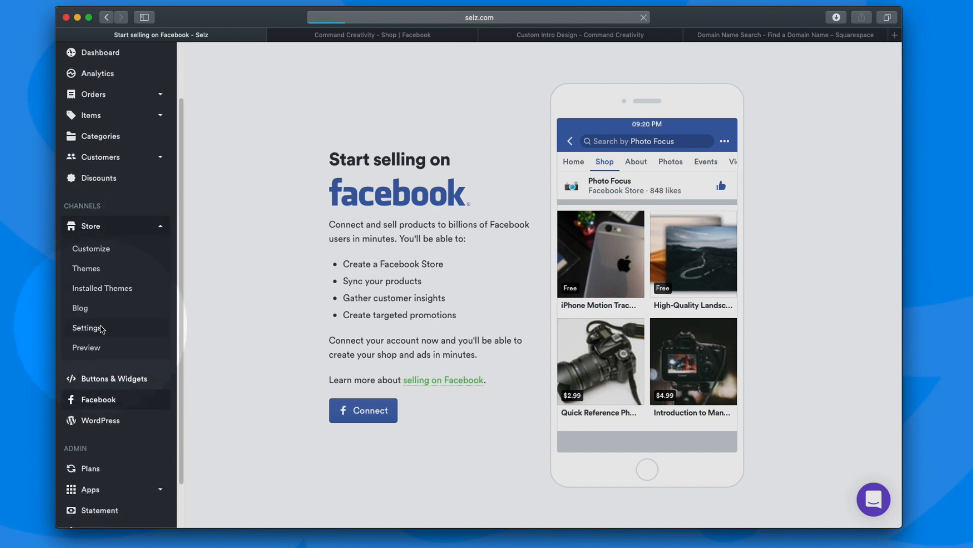
click(86, 328)
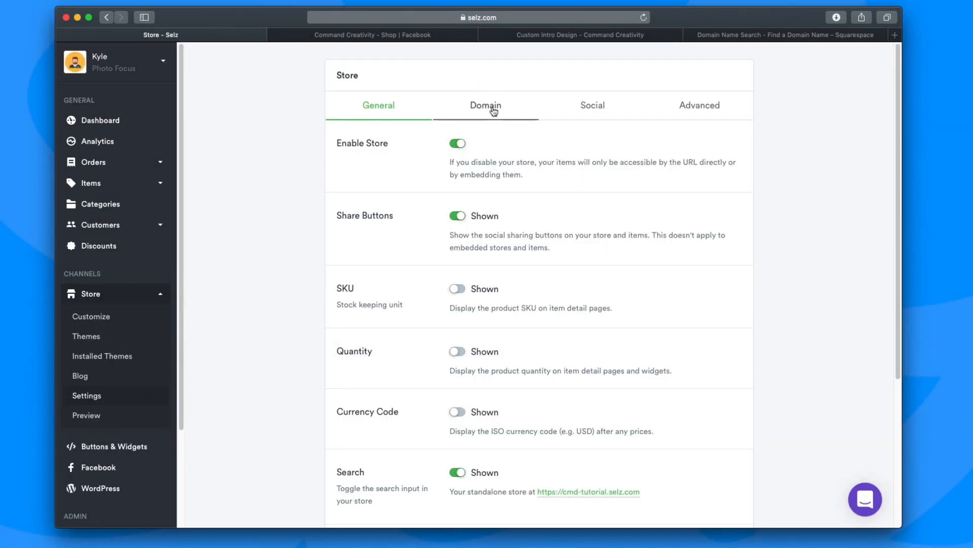
click(486, 105)
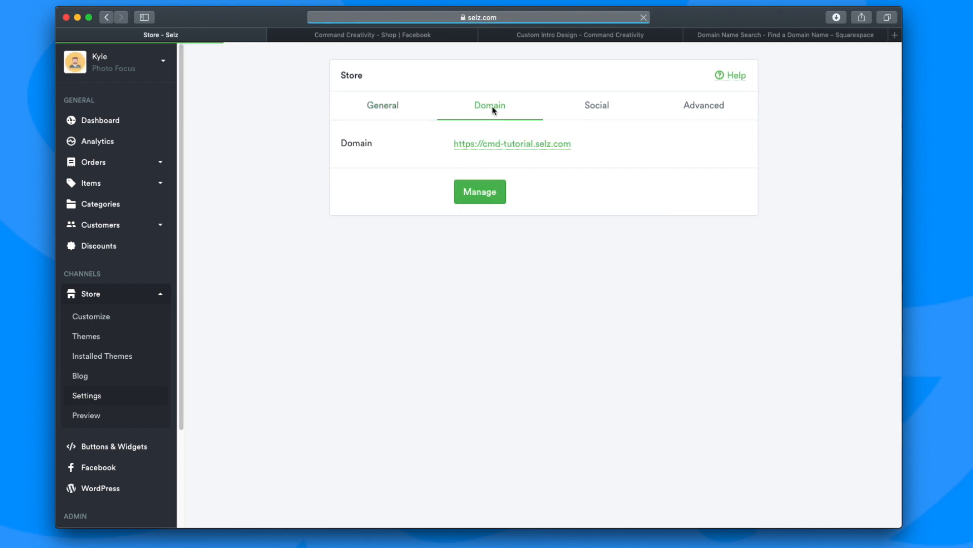
click(479, 192)
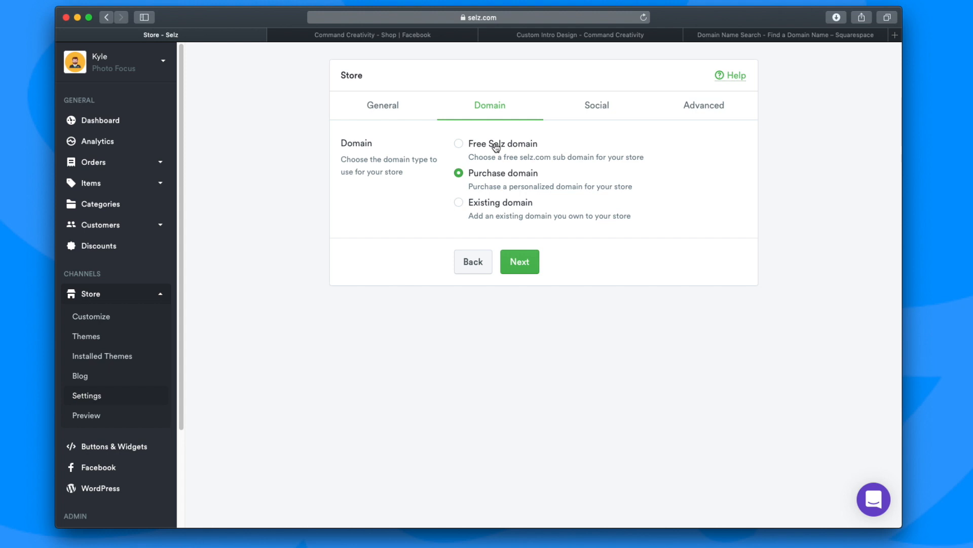
click(458, 143)
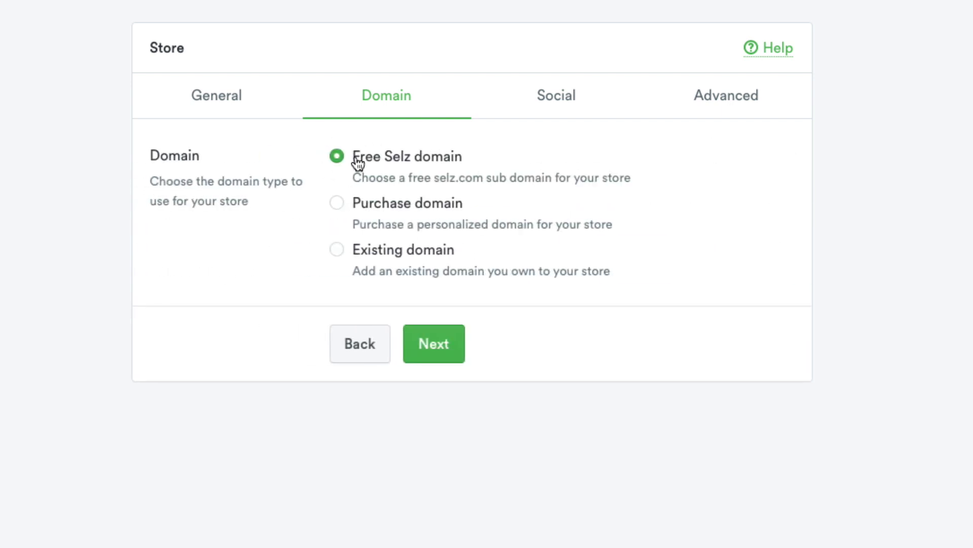
Review the cmd-tutorial.selz.com subdomain, go back, and select Purchase domain instead
click(434, 344)
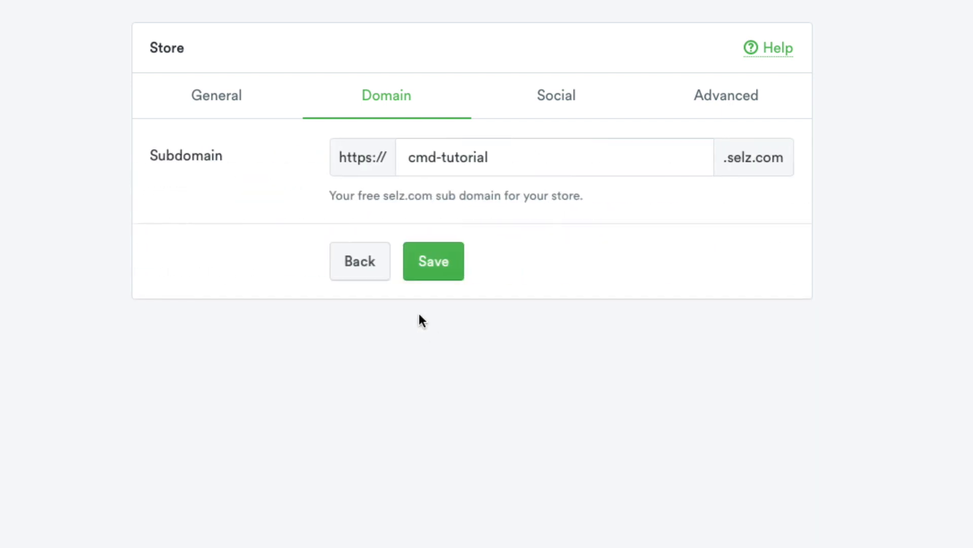
click(553, 157)
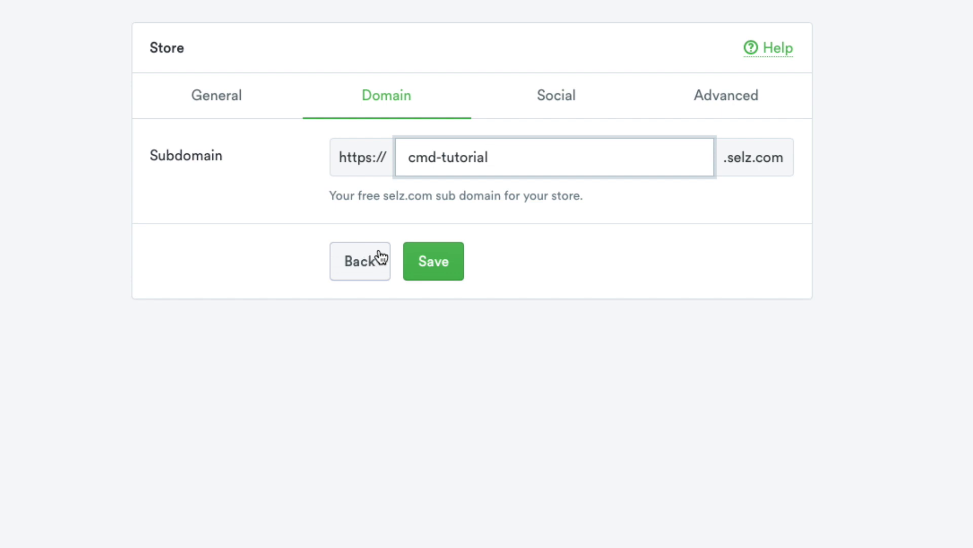
click(359, 261)
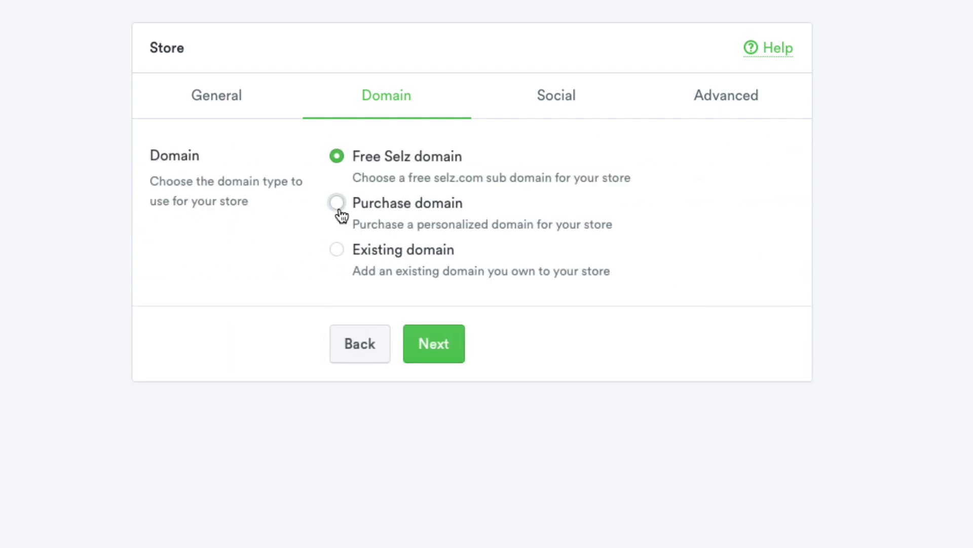
mouse_move(339, 208)
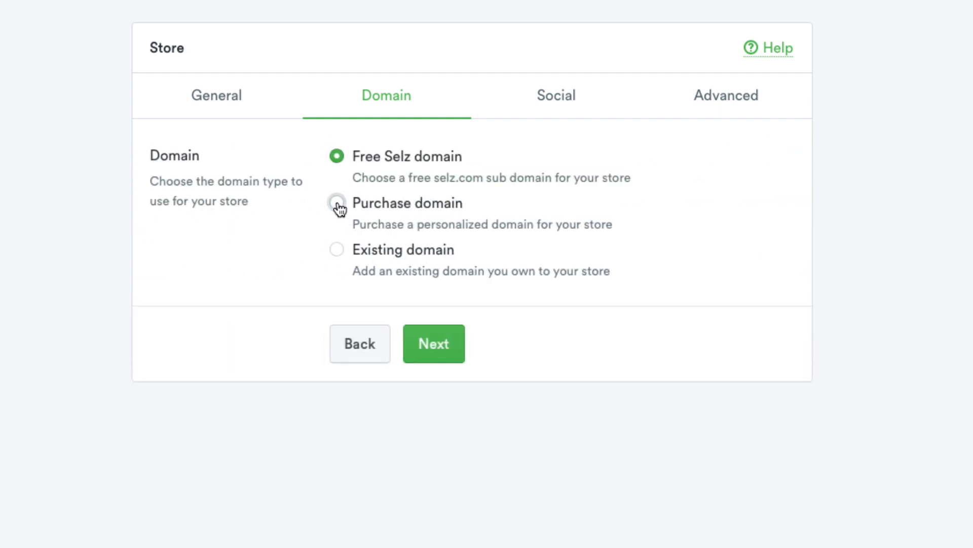
mouse_move(274, 224)
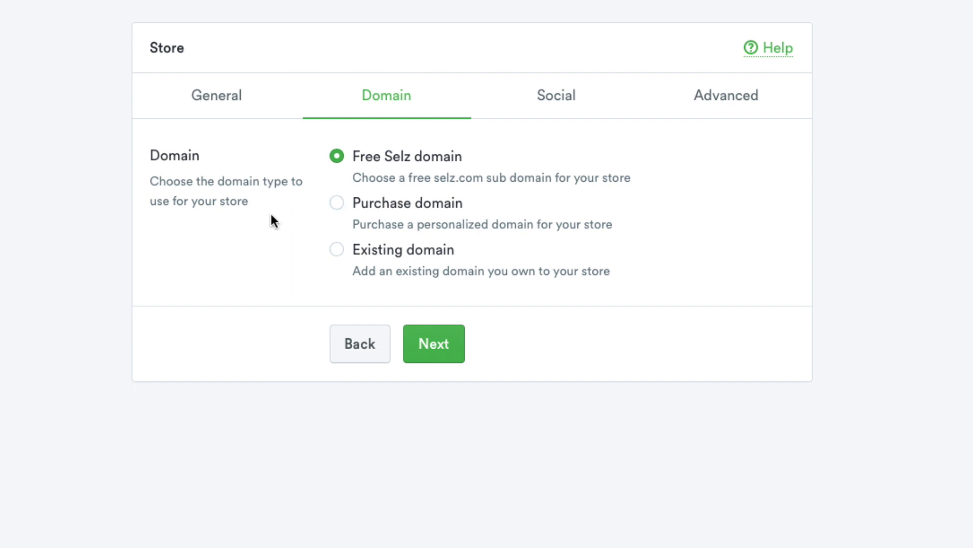
click(337, 202)
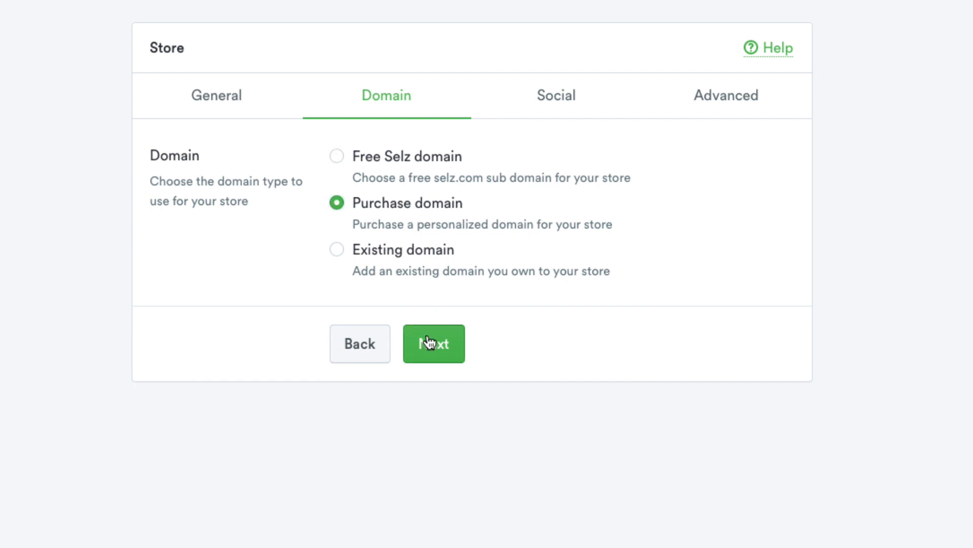
Continue to the Purchase Domain instructions for buying a domain through Google Domains
click(433, 343)
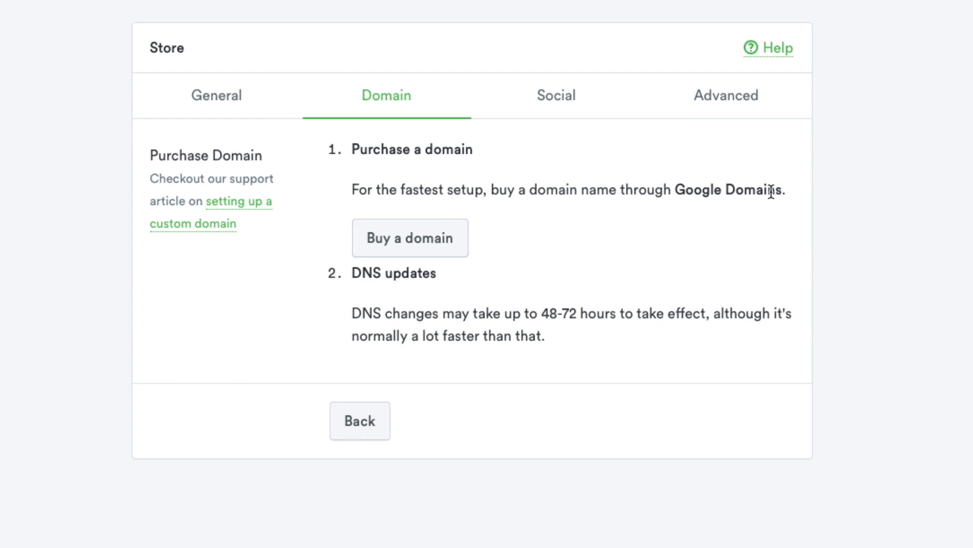
mouse_move(381, 397)
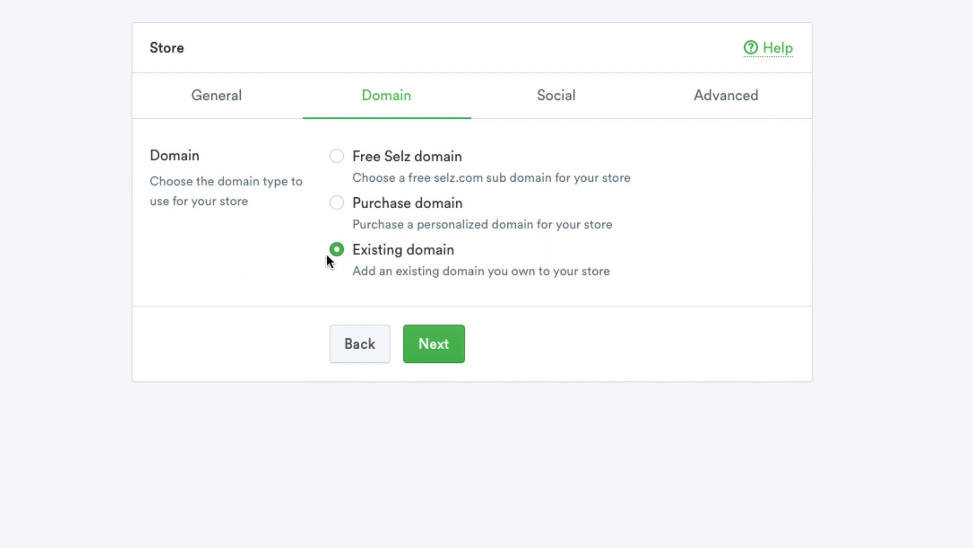
mouse_move(337, 206)
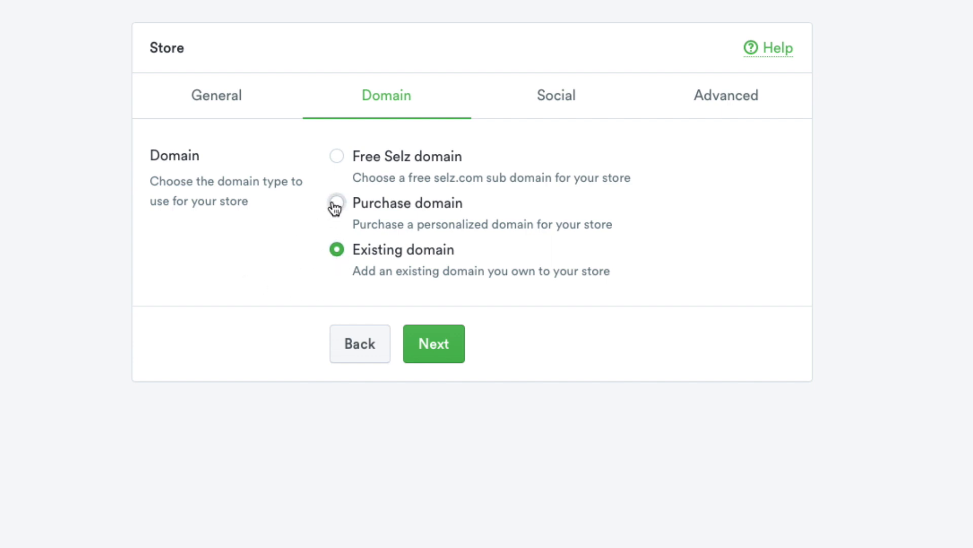
mouse_move(310, 268)
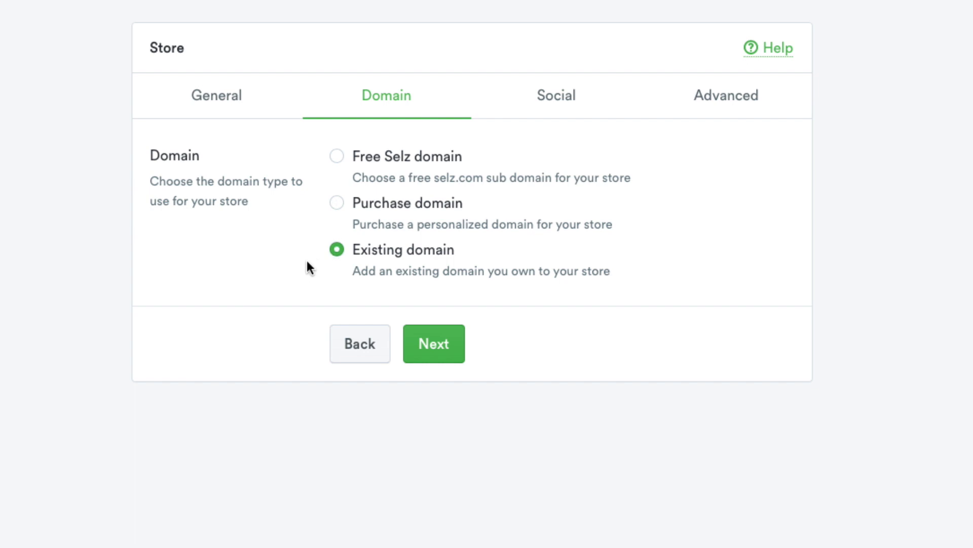
mouse_move(540, 255)
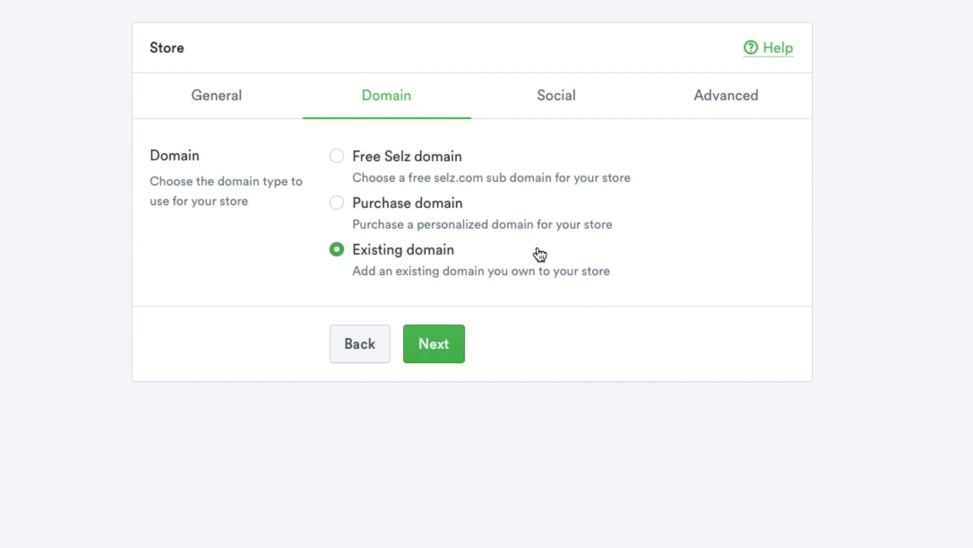
mouse_move(541, 258)
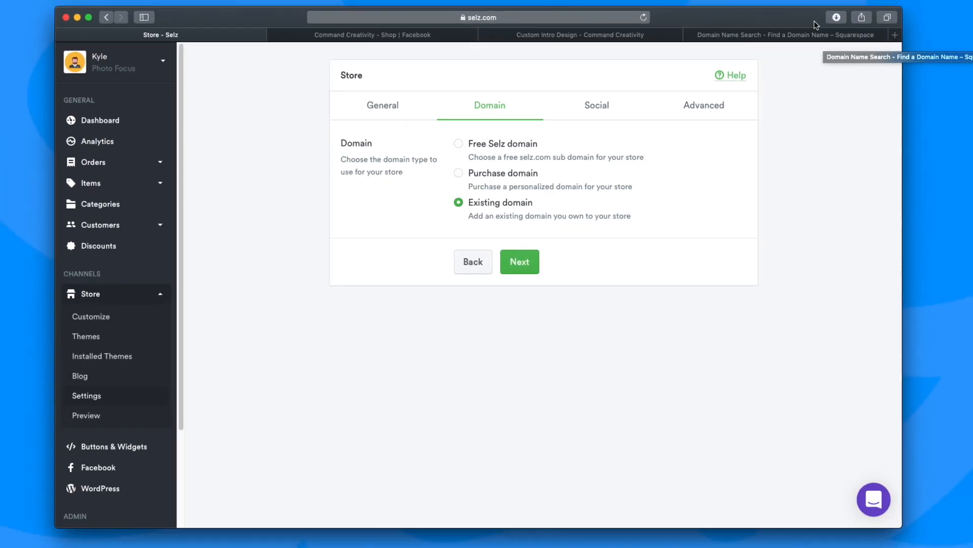
Switch to Squarespace's Claim Your Domain page and start entering a domain search
click(785, 35)
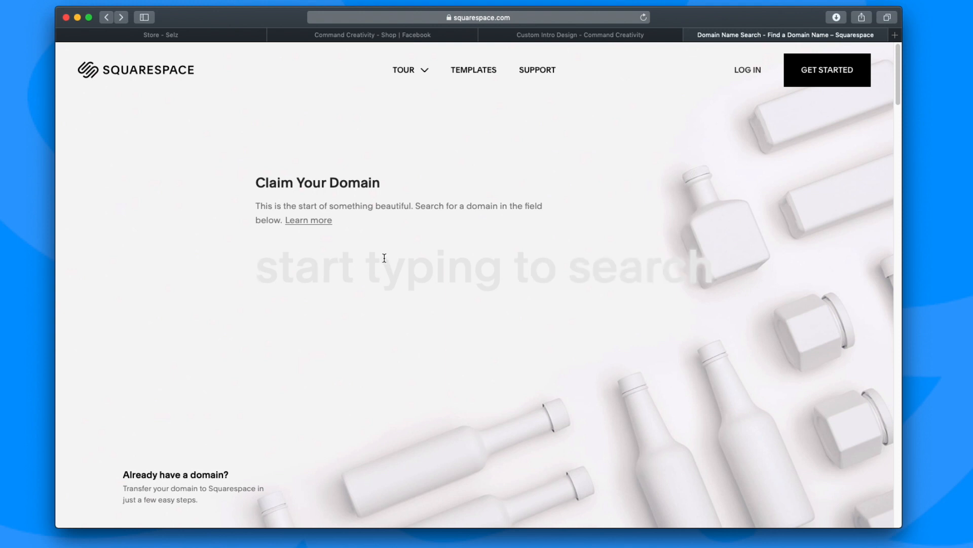
click(384, 268)
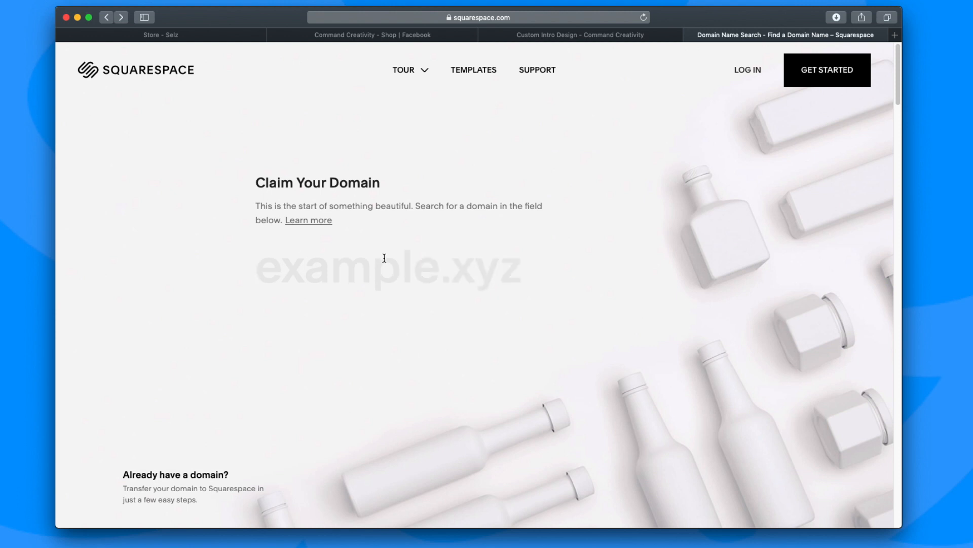
click(384, 267)
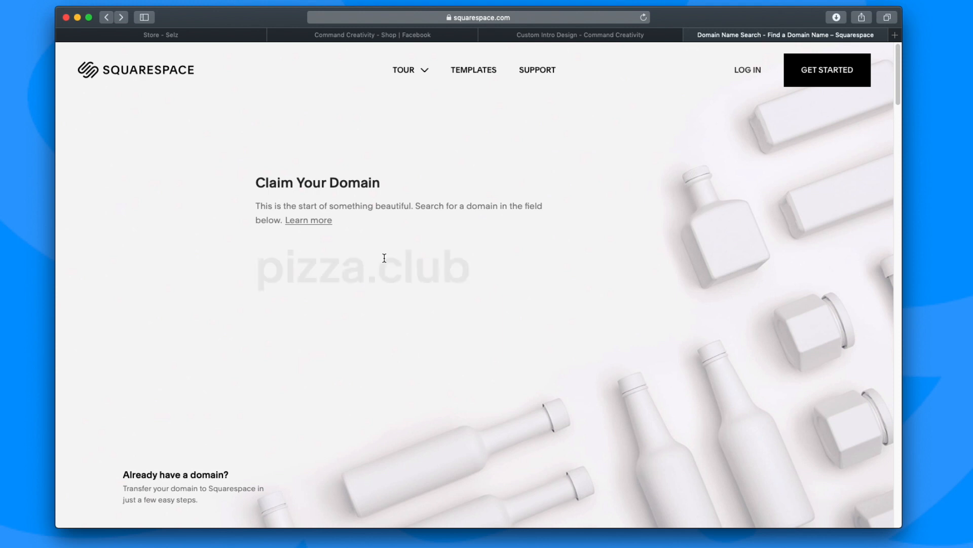
click(478, 17)
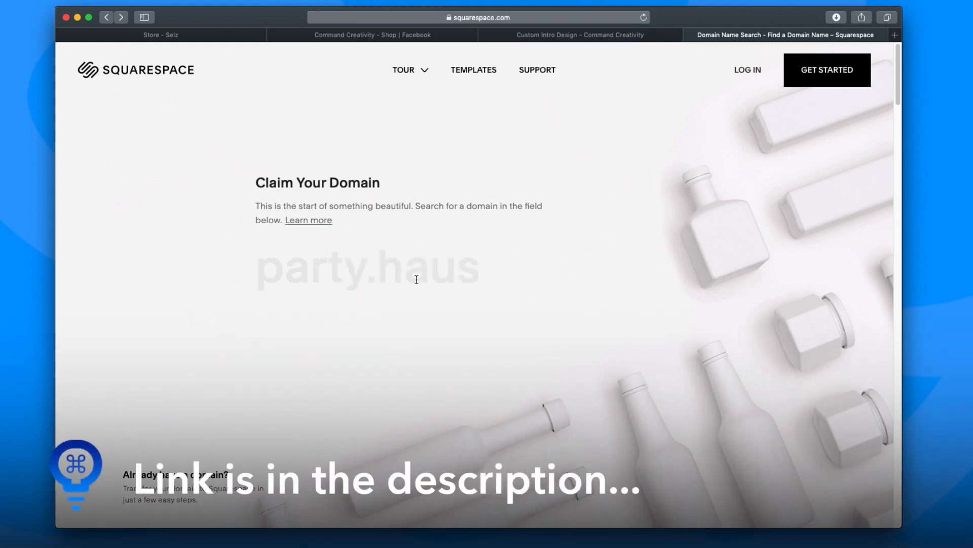
Search Squarespace for 'photofocus' and add photofocus.online ($20/yr) to the cart
text(photo)
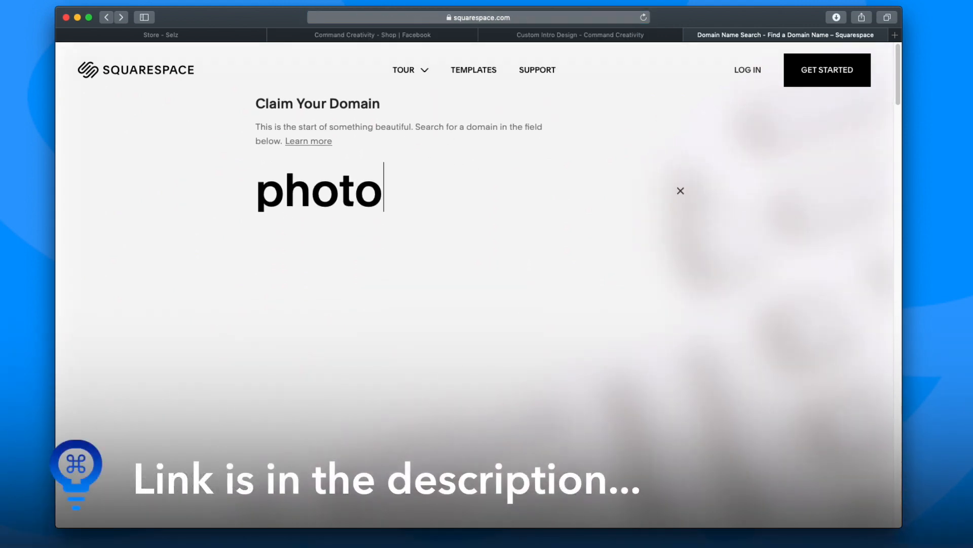
text(focus)
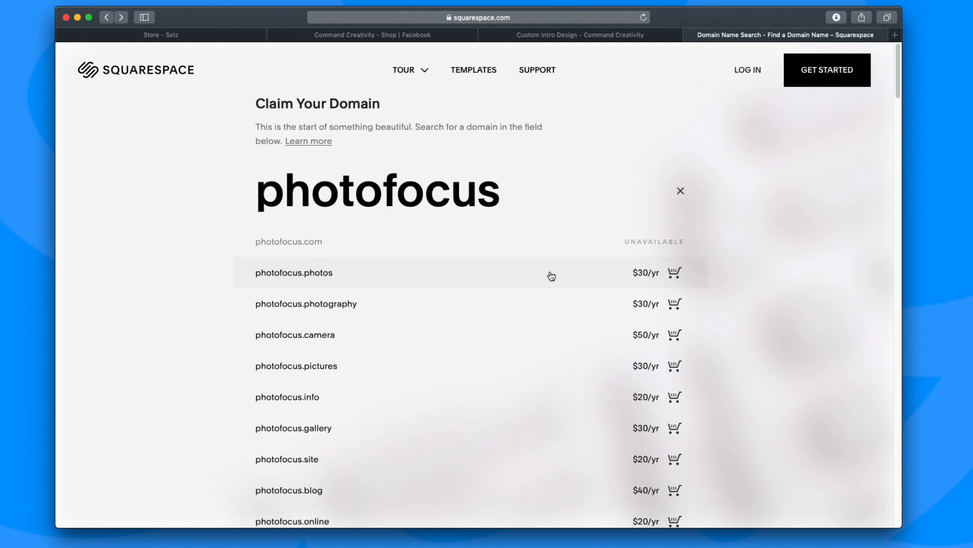
mouse_move(655, 333)
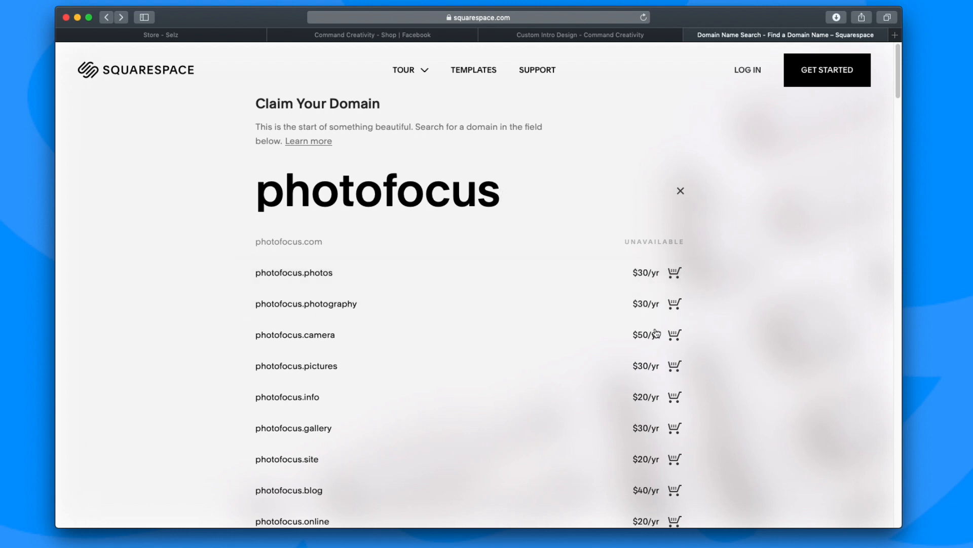
mouse_move(482, 323)
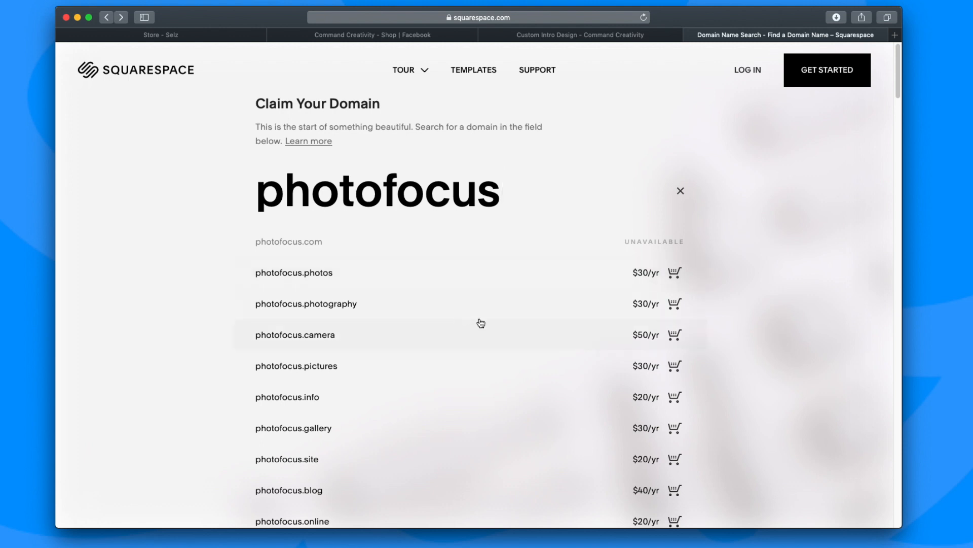
scroll(down, 3)
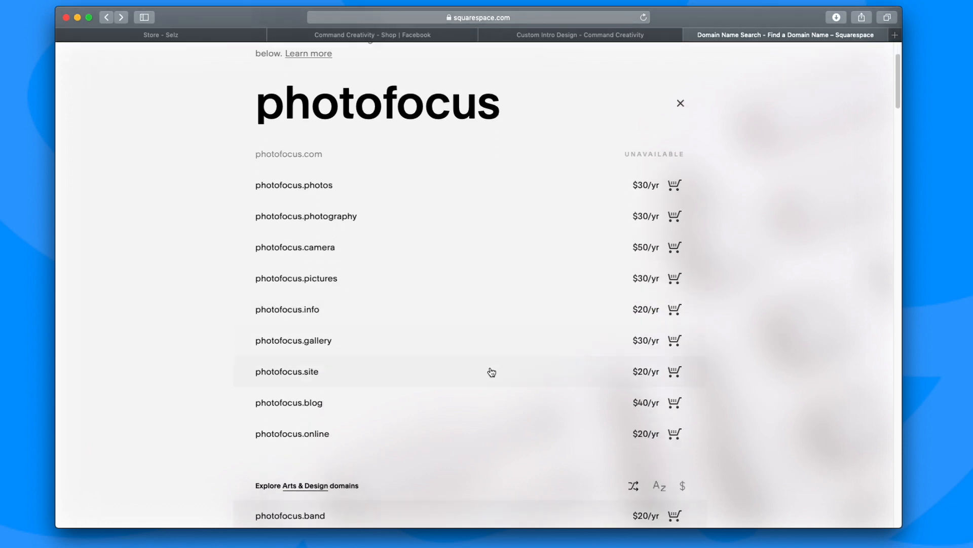
scroll(down, 3)
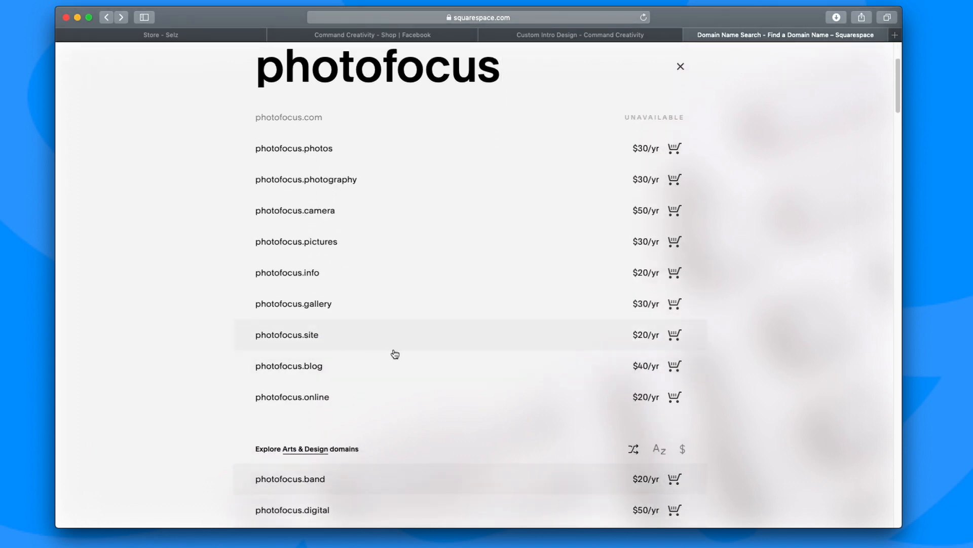
mouse_move(591, 402)
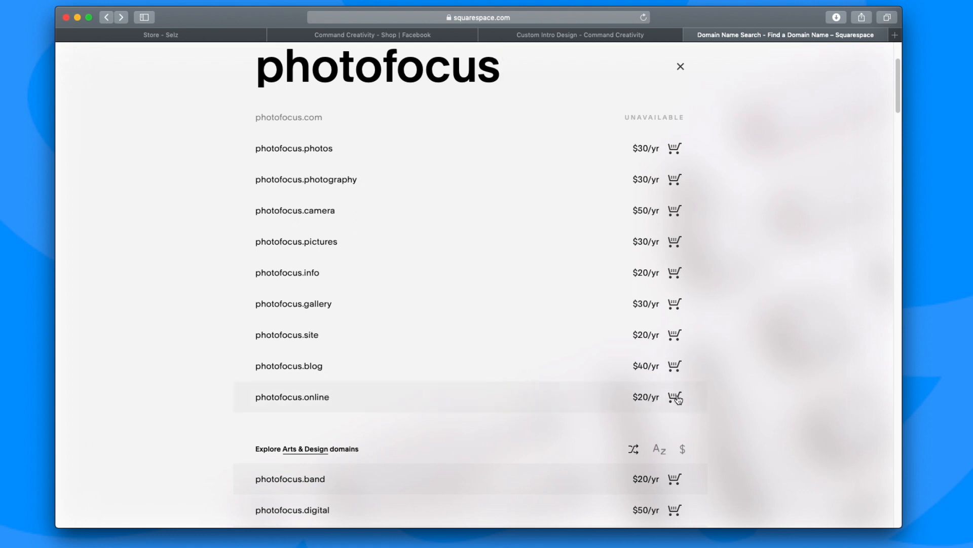
click(674, 398)
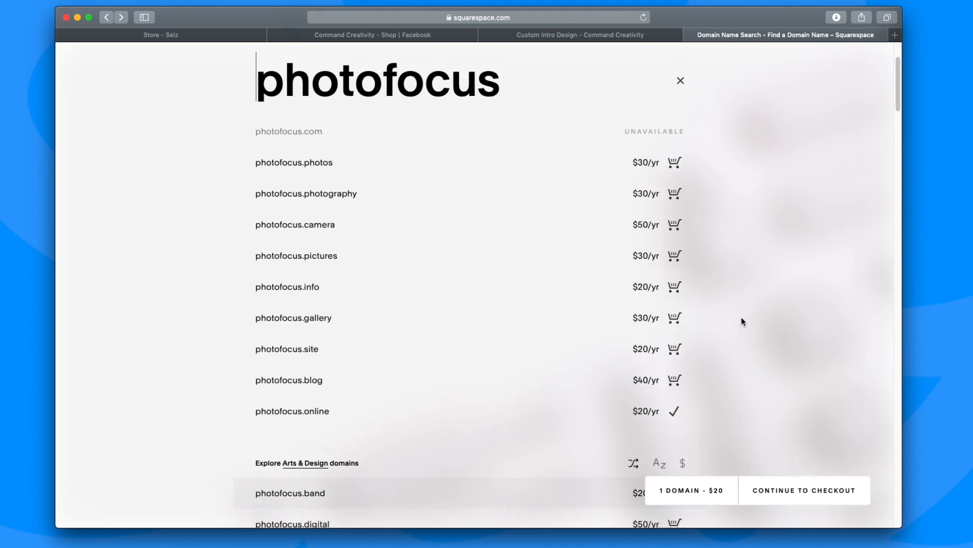
scroll(up, 3)
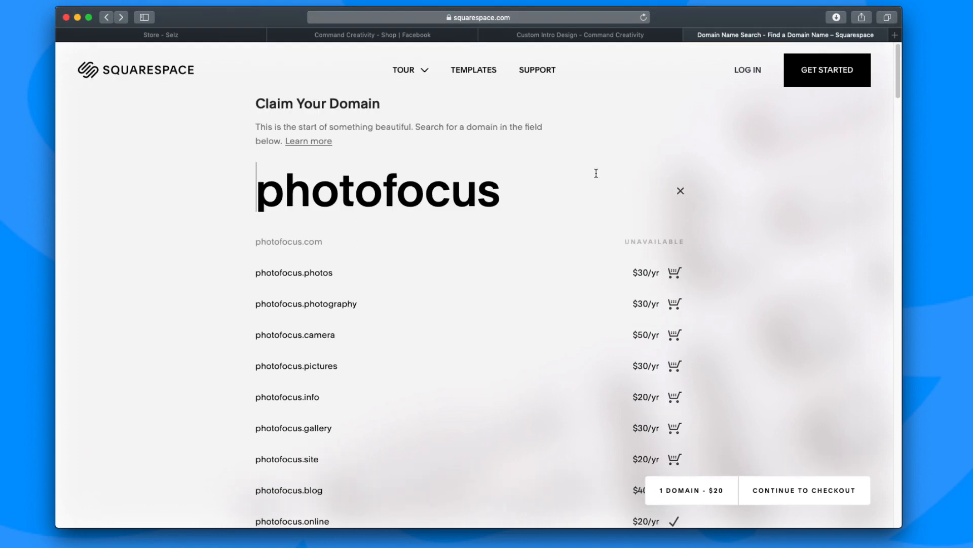
Return to the Selz store domain settings, collapse the Store sidebar group, and close Safari
click(160, 35)
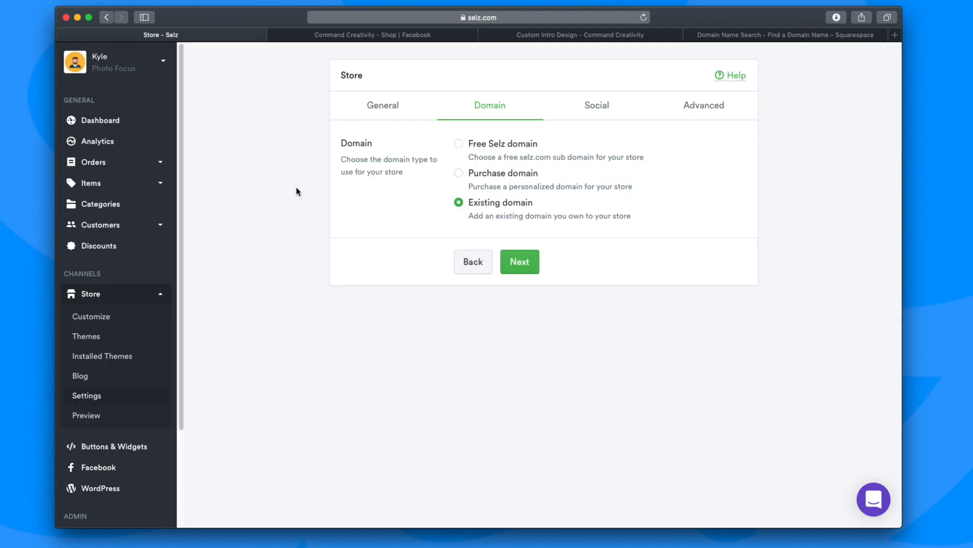
mouse_move(396, 238)
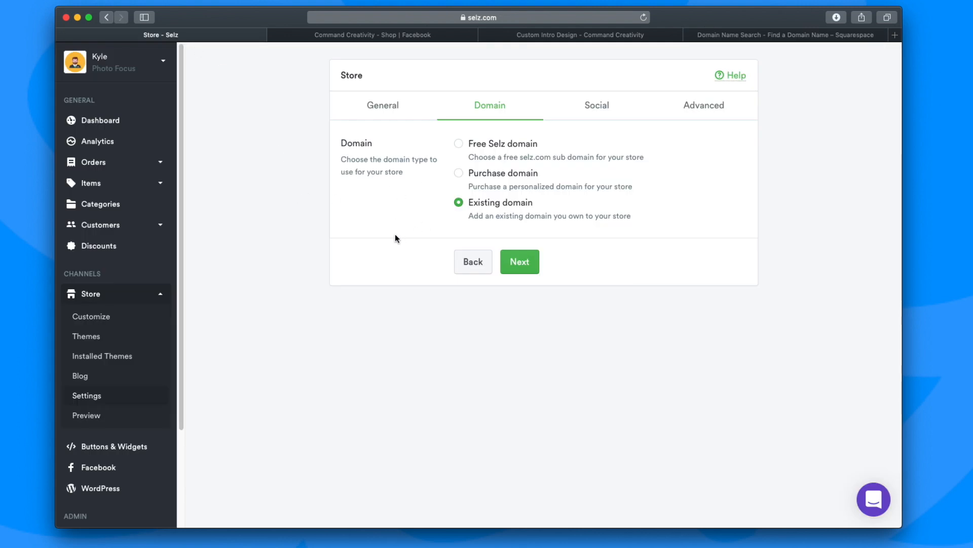
mouse_move(412, 220)
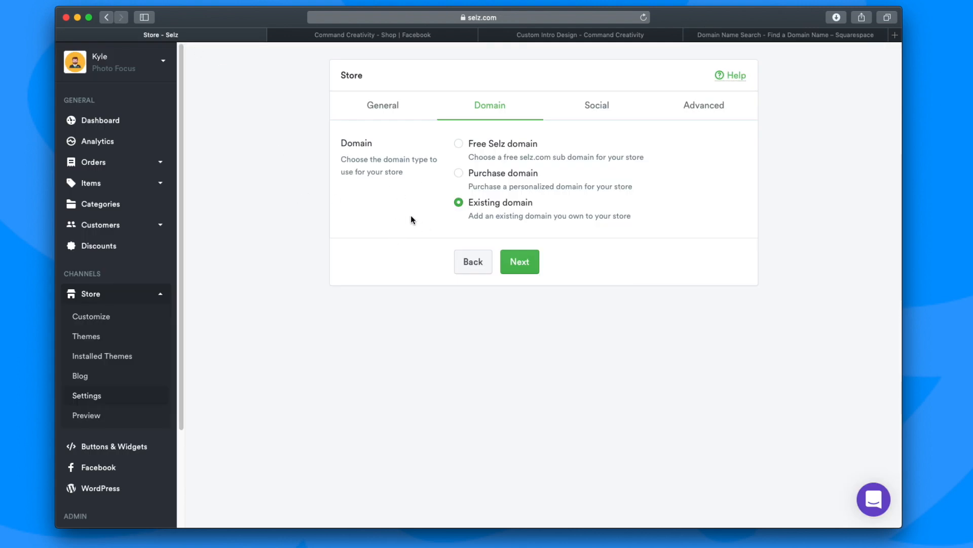
mouse_move(393, 244)
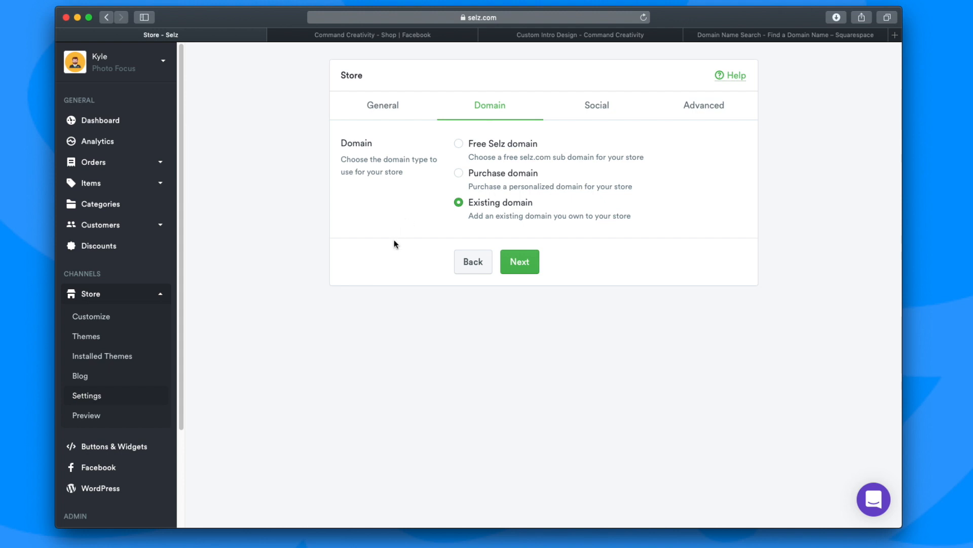
mouse_move(397, 282)
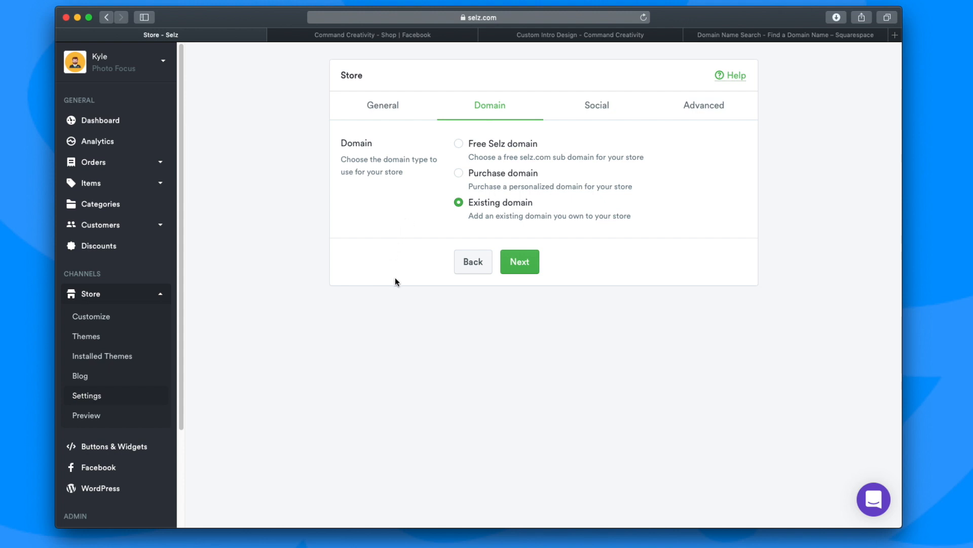
mouse_move(805, 473)
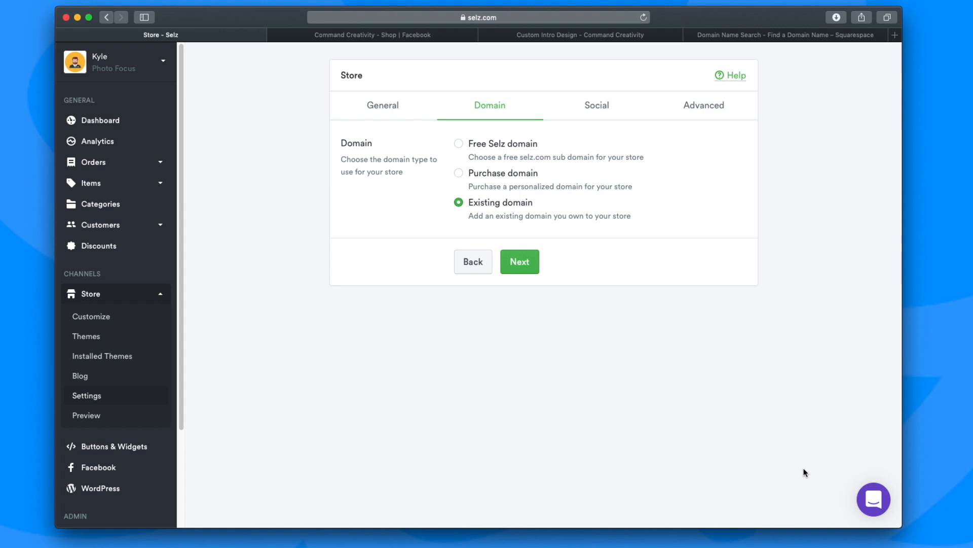
mouse_move(173, 298)
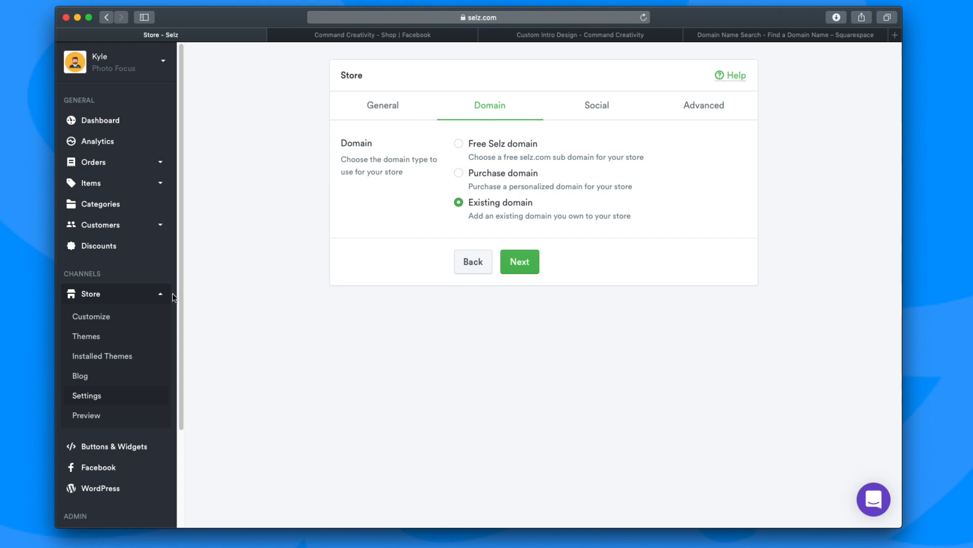
click(91, 293)
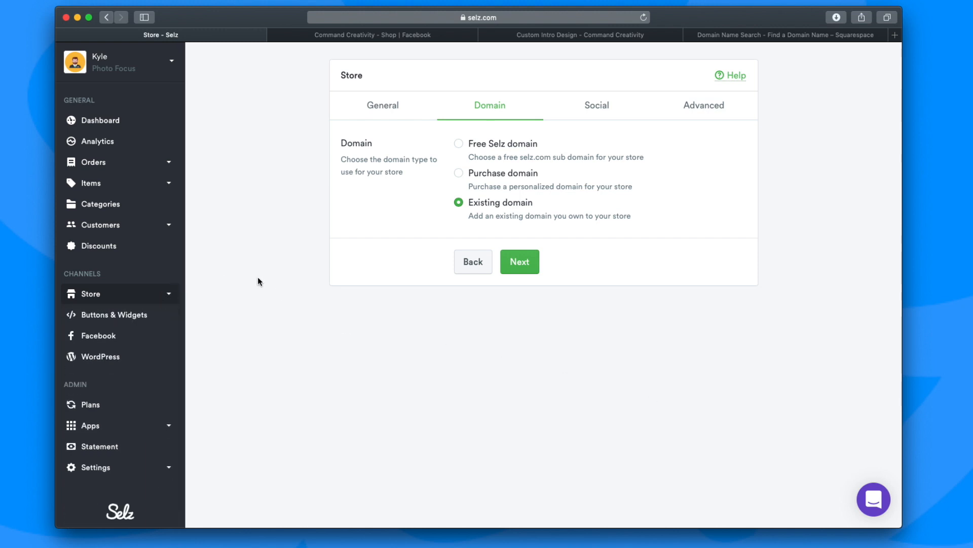
mouse_move(235, 252)
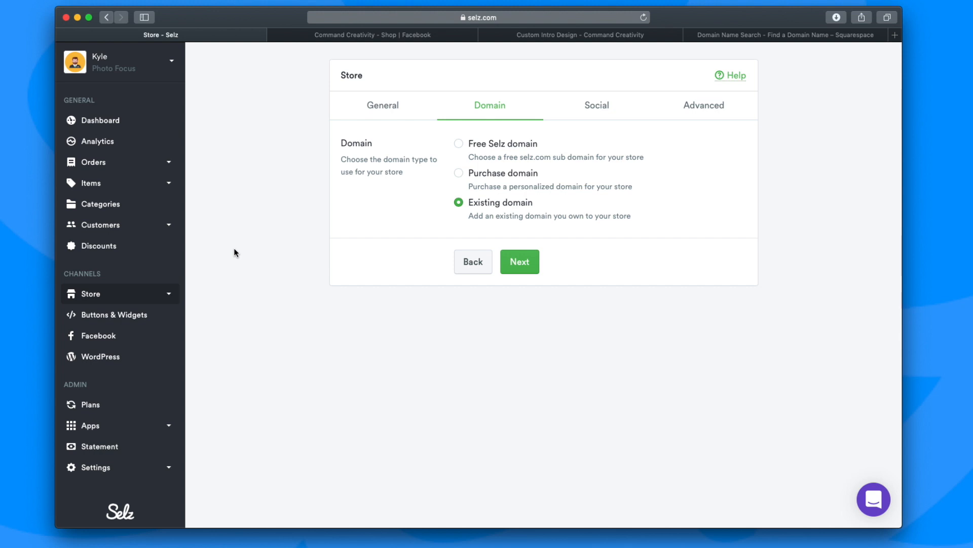
mouse_move(426, 392)
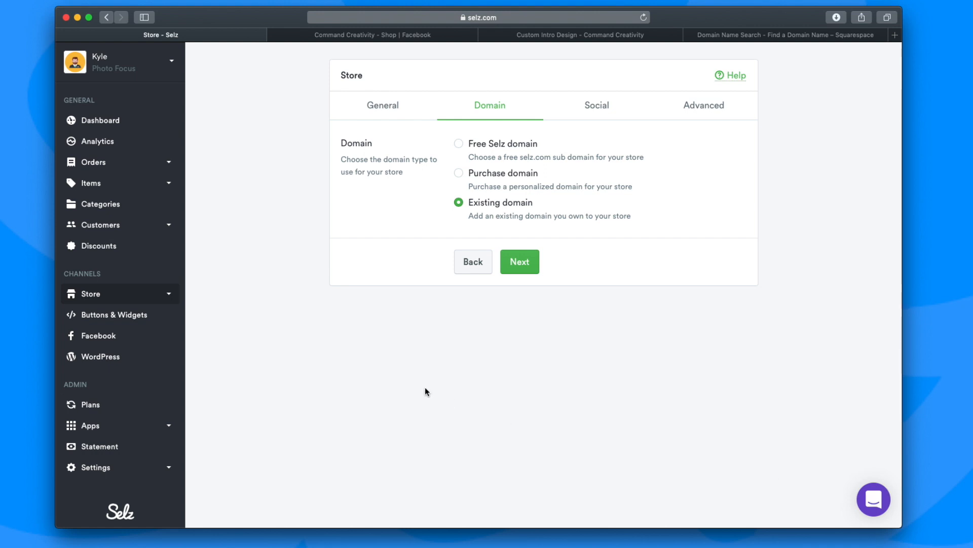
mouse_move(271, 275)
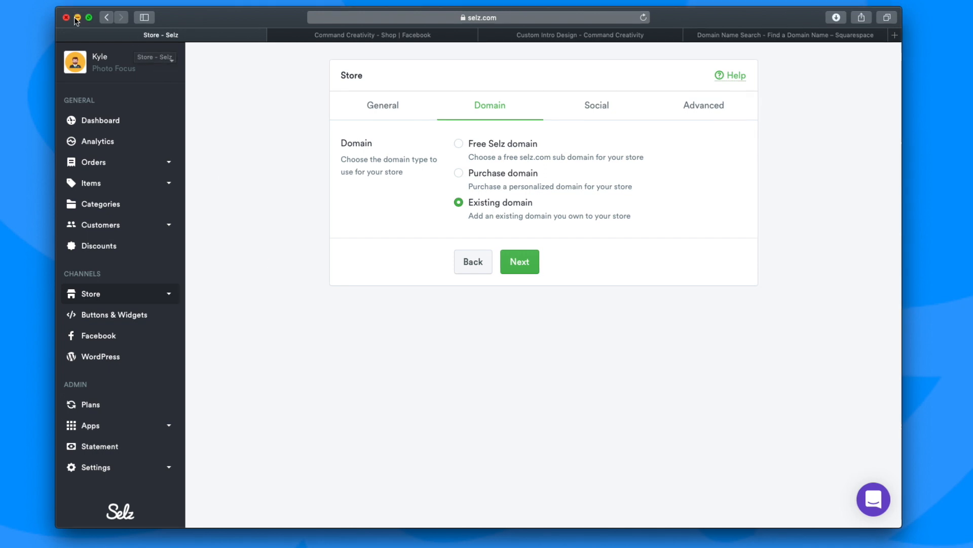
click(66, 17)
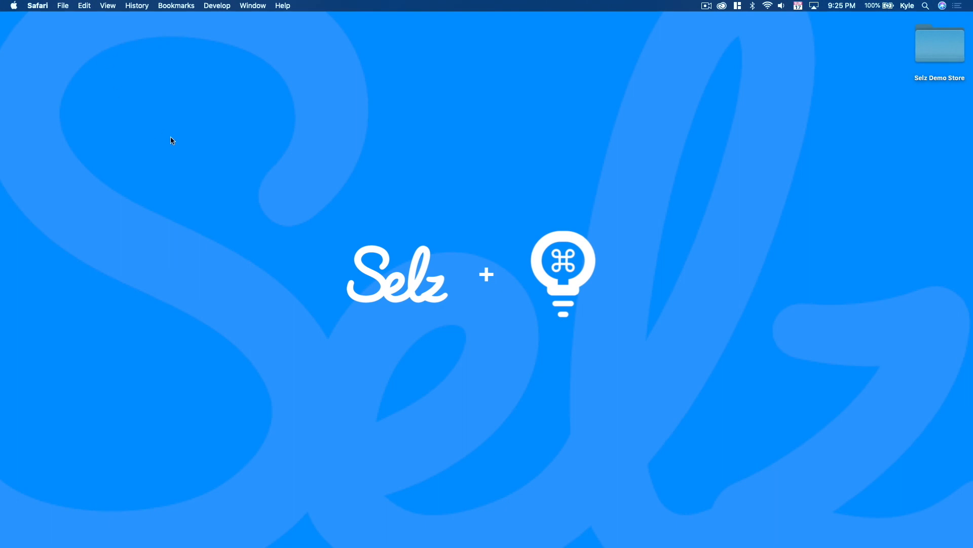